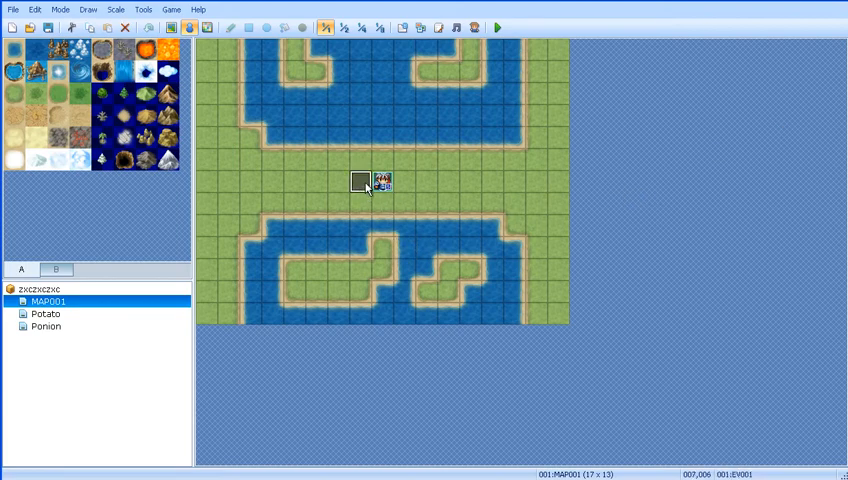
Inspect the old Potato-transfer event beside the player start, then remove it from MAP001
{"action": "double_click", "coordinate": [360, 183]}
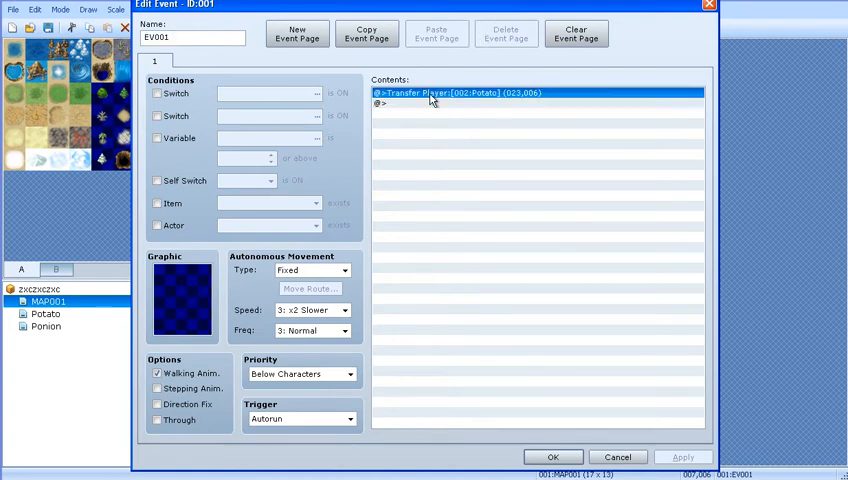
{"action": "left_click", "coordinate": [553, 457]}
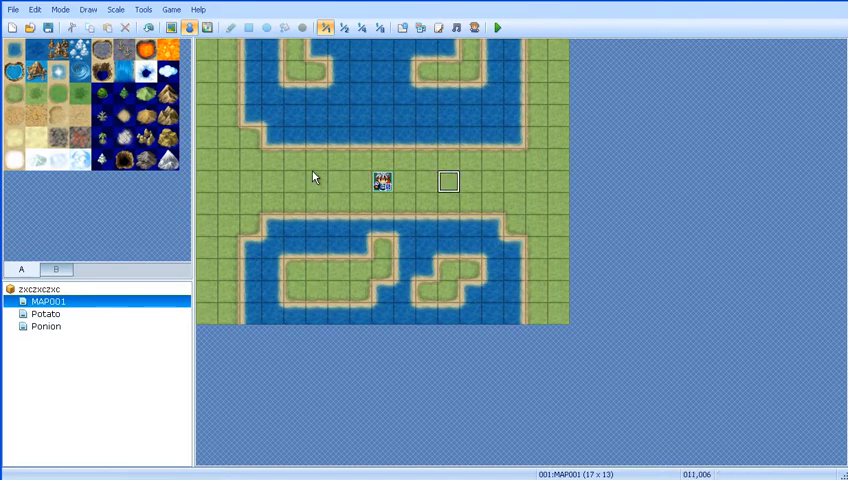
{"action": "mouse_move", "coordinate": [333, 167]}
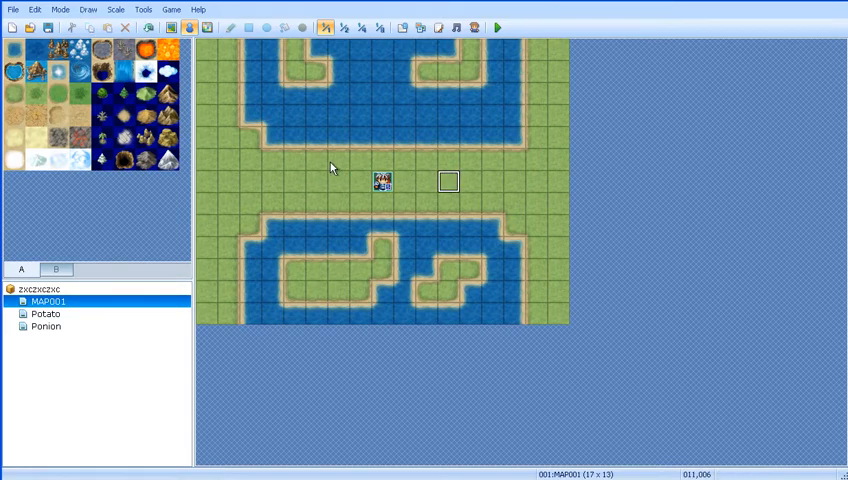
{"action": "mouse_move", "coordinate": [193, 27]}
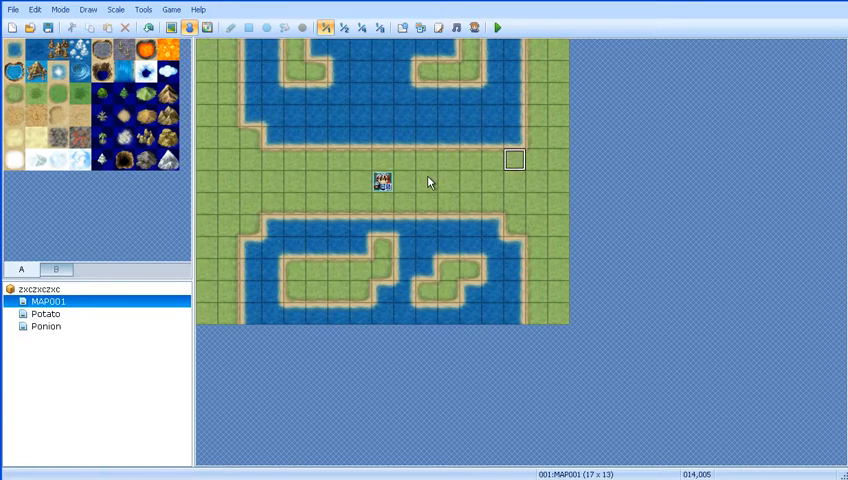
{"action": "left_click", "coordinate": [382, 181]}
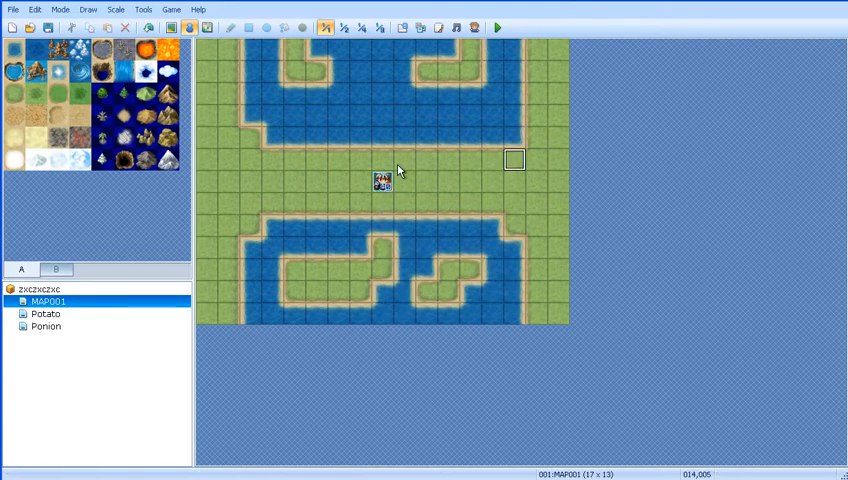
{"action": "mouse_move", "coordinate": [316, 162]}
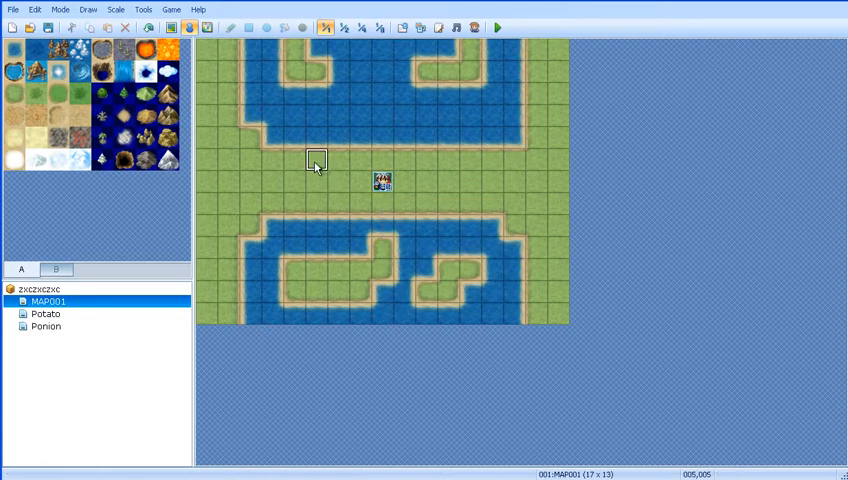
Create new event EV001 on grass tile 005,005 and select its empty command line
{"action": "right_click", "coordinate": [316, 161]}
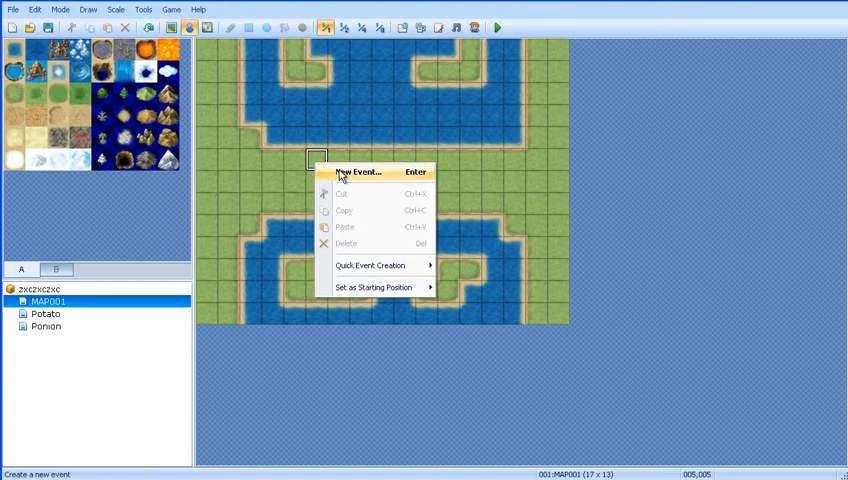
{"action": "left_click", "coordinate": [354, 171]}
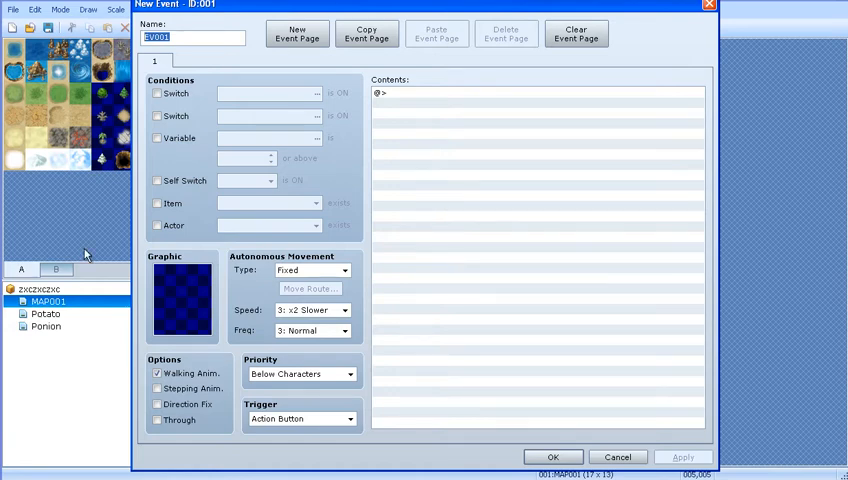
{"action": "left_click", "coordinate": [538, 92]}
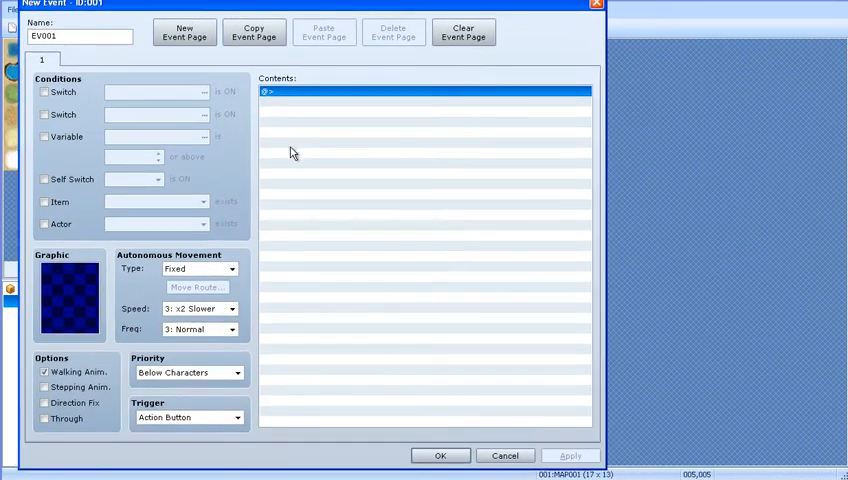
{"action": "mouse_move", "coordinate": [227, 265]}
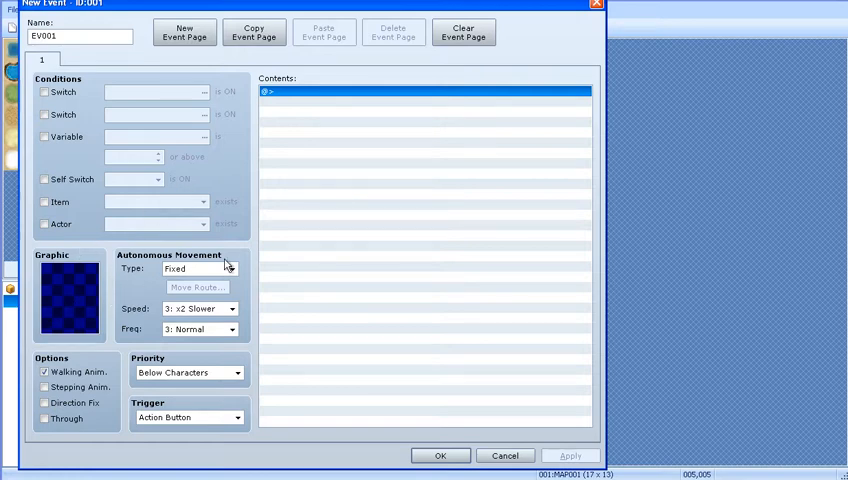
{"action": "mouse_move", "coordinate": [73, 245]}
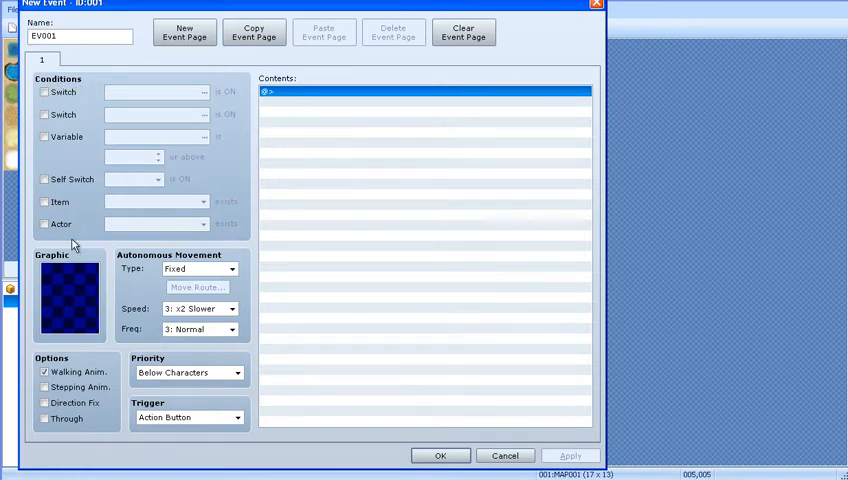
{"action": "mouse_move", "coordinate": [85, 218]}
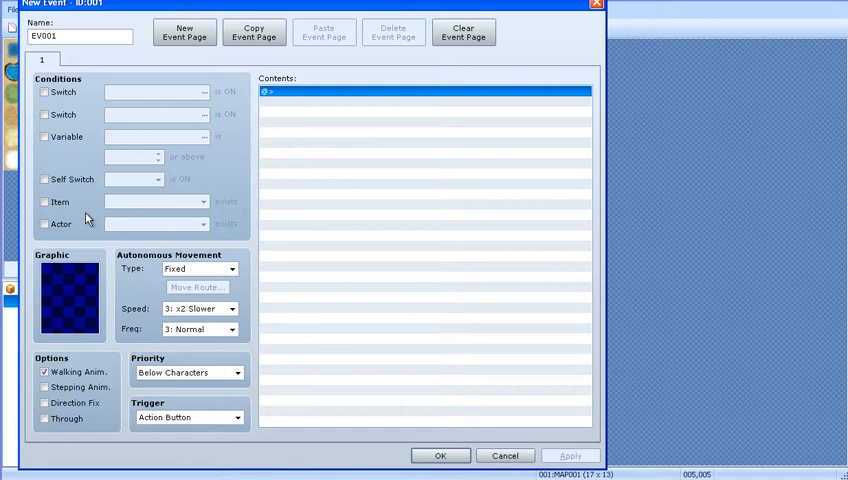
{"action": "mouse_move", "coordinate": [65, 301]}
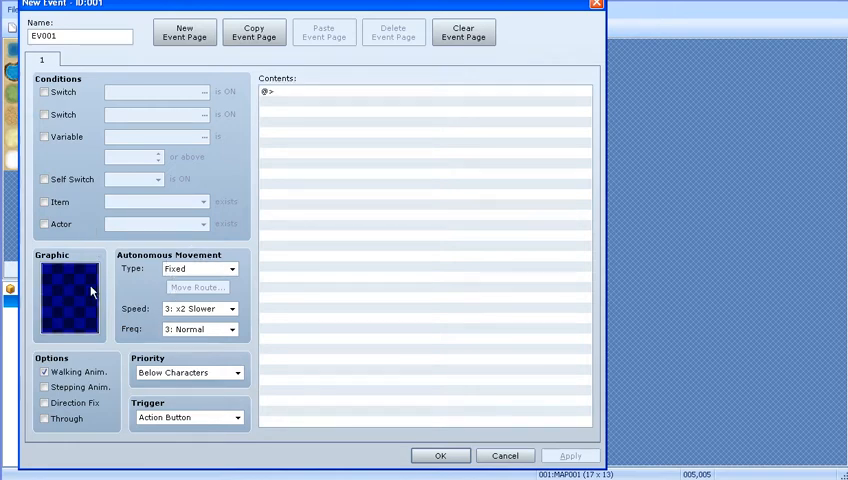
Set EV001's graphic to a plain grey tile from Tileset-B
{"action": "double_click", "coordinate": [68, 295]}
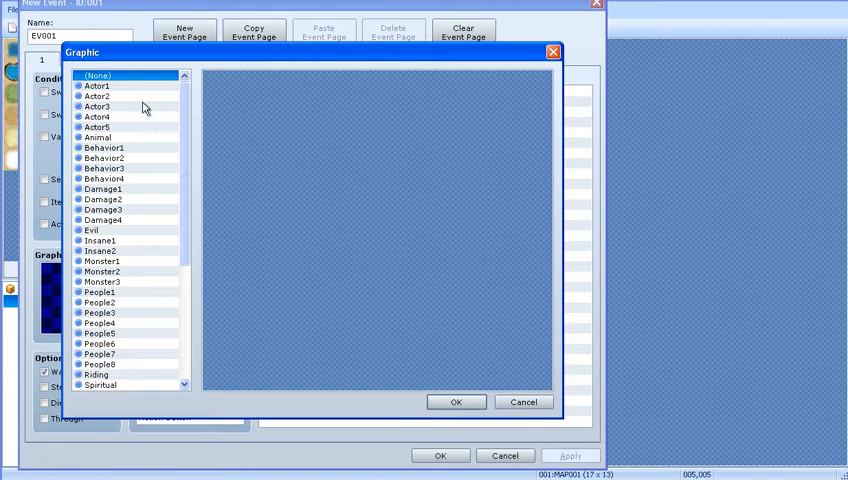
{"action": "left_click", "coordinate": [96, 85]}
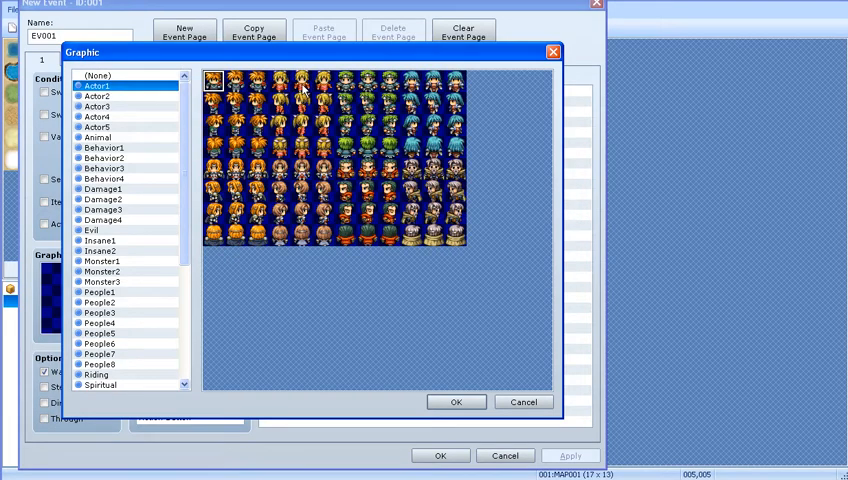
{"action": "mouse_move", "coordinate": [218, 134]}
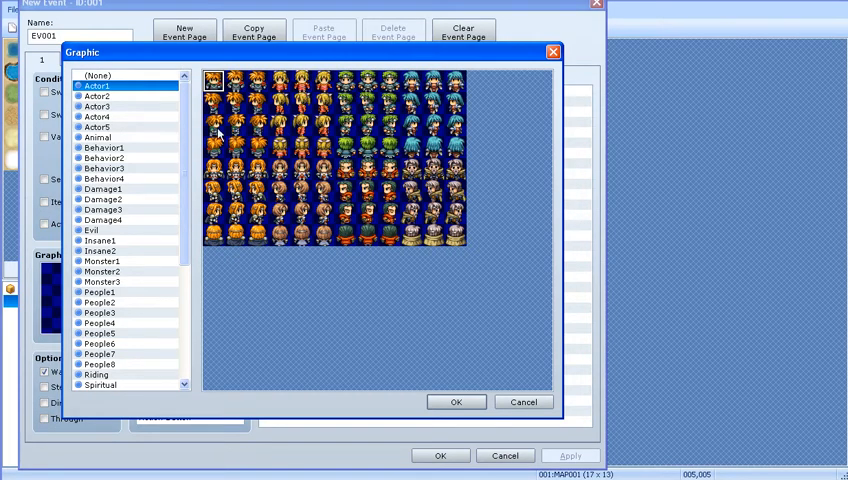
{"action": "left_click", "coordinate": [100, 374]}
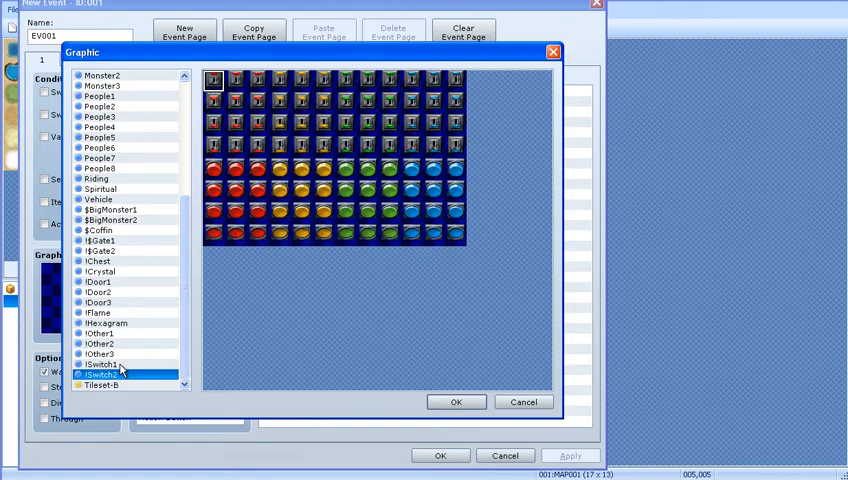
{"action": "left_click", "coordinate": [102, 384]}
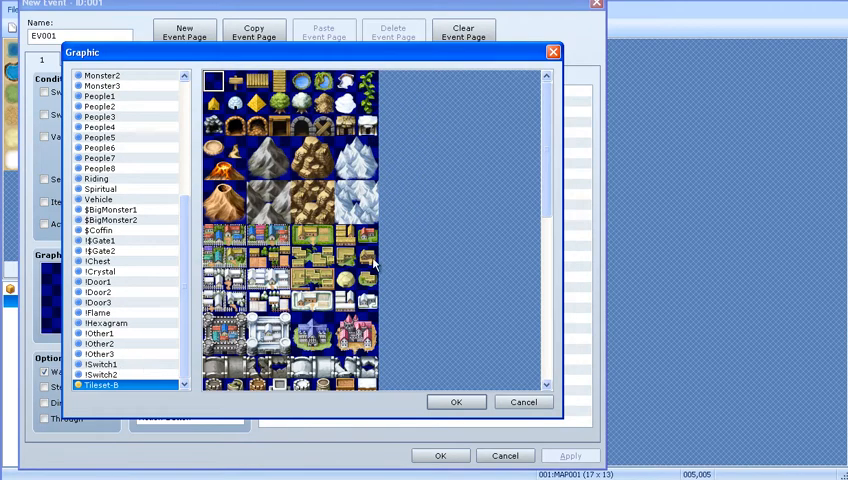
{"action": "scroll", "scroll_direction": "down", "scroll_amount": 3}
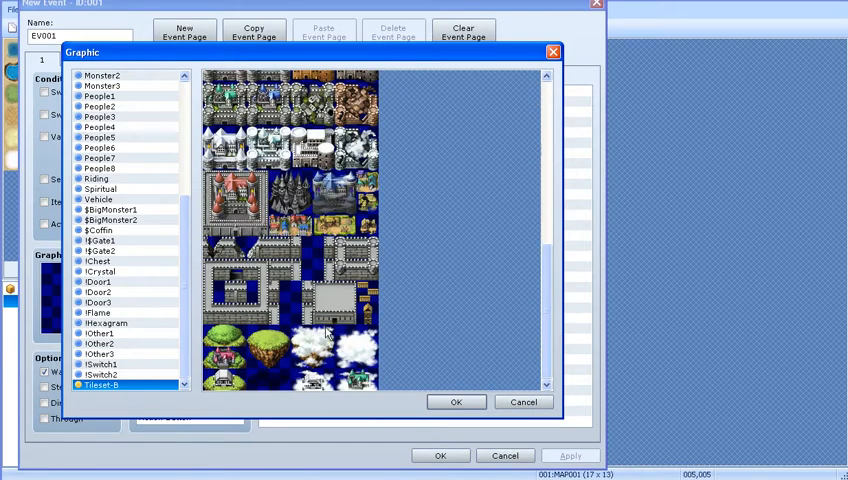
{"action": "left_click", "coordinate": [345, 293]}
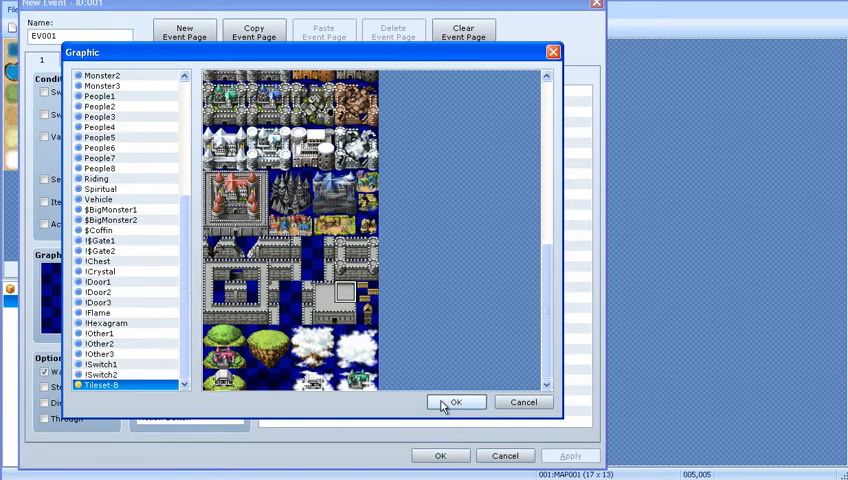
{"action": "left_click", "coordinate": [455, 401]}
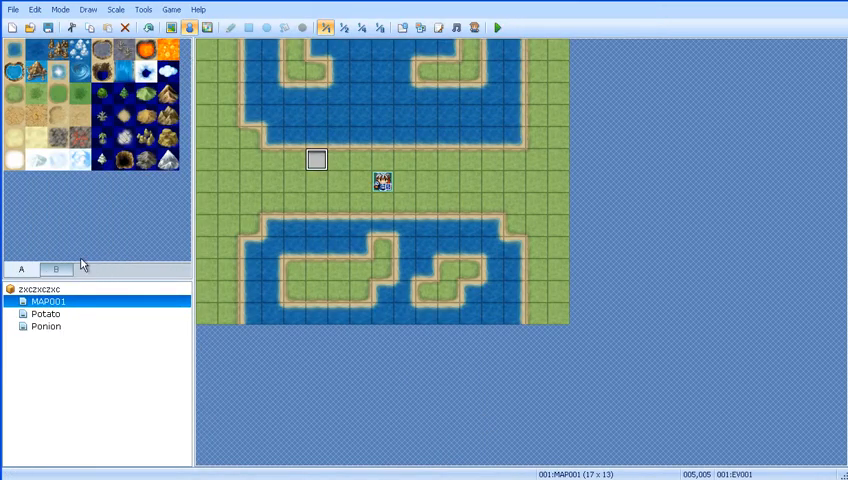
Paint a grey mountain tile from tileset B on the grass left of EV001
{"action": "left_click", "coordinate": [56, 268]}
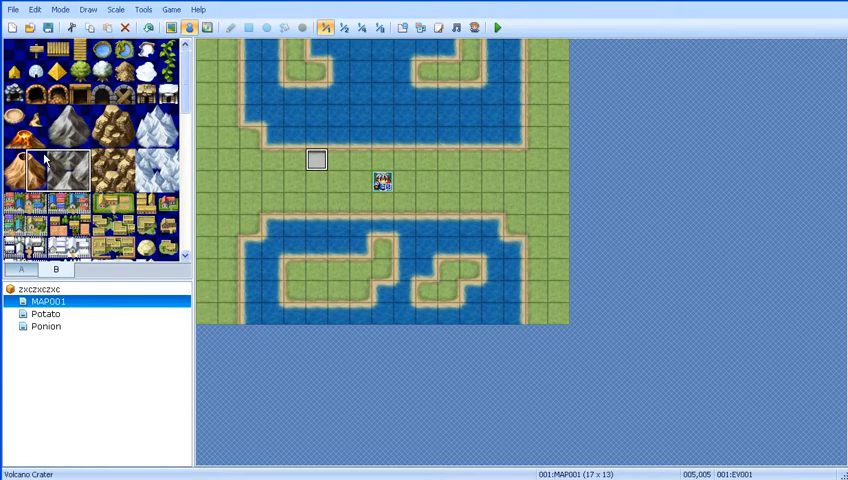
{"action": "left_click", "coordinate": [168, 27]}
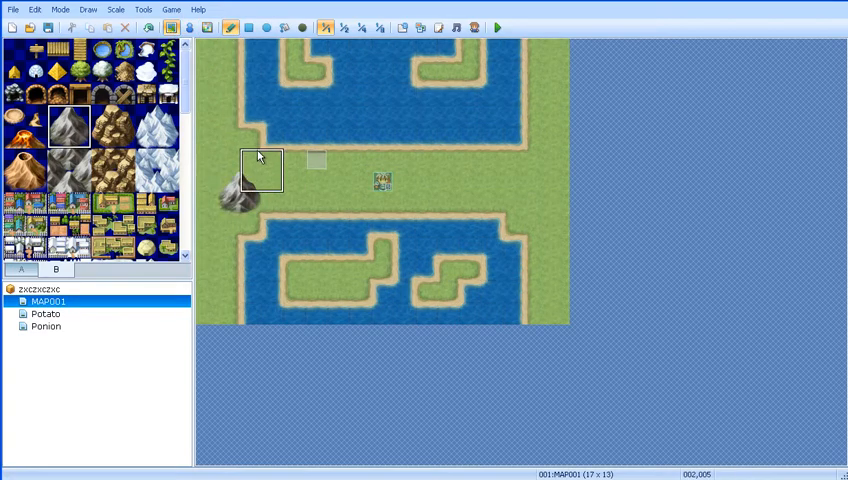
{"action": "left_click", "coordinate": [262, 170]}
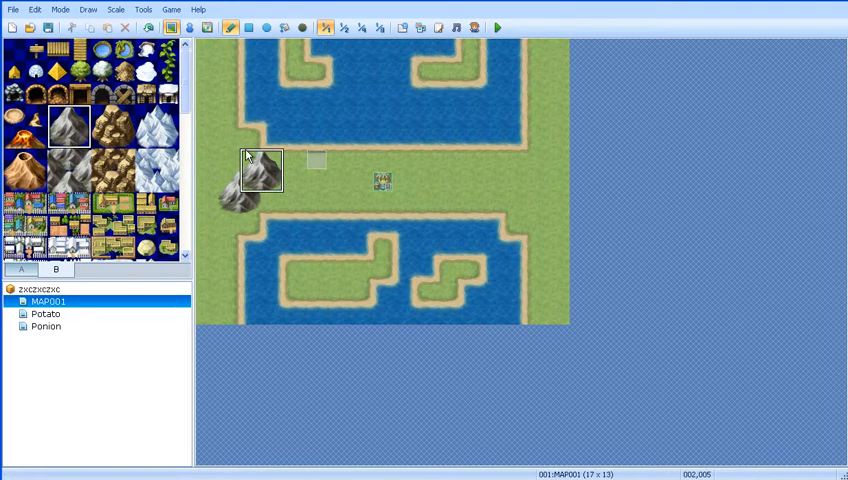
Create event EV002 with a mountain graphic and save it
{"action": "left_click", "coordinate": [180, 27]}
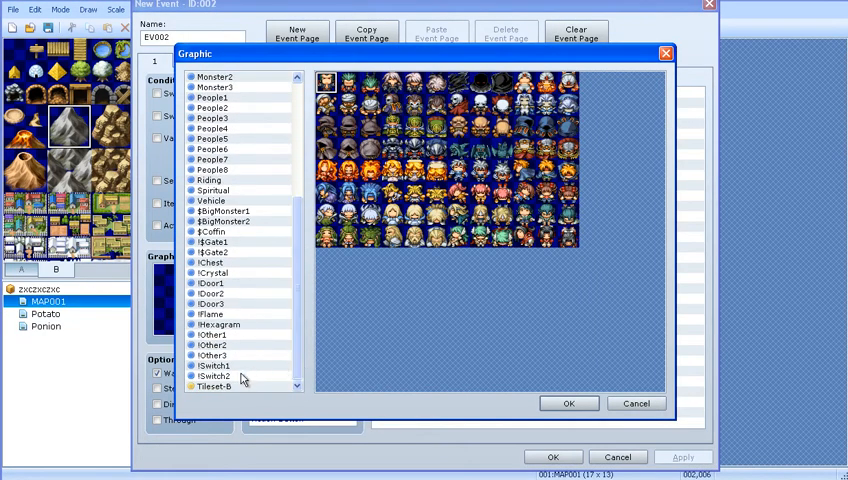
{"action": "left_click", "coordinate": [568, 403]}
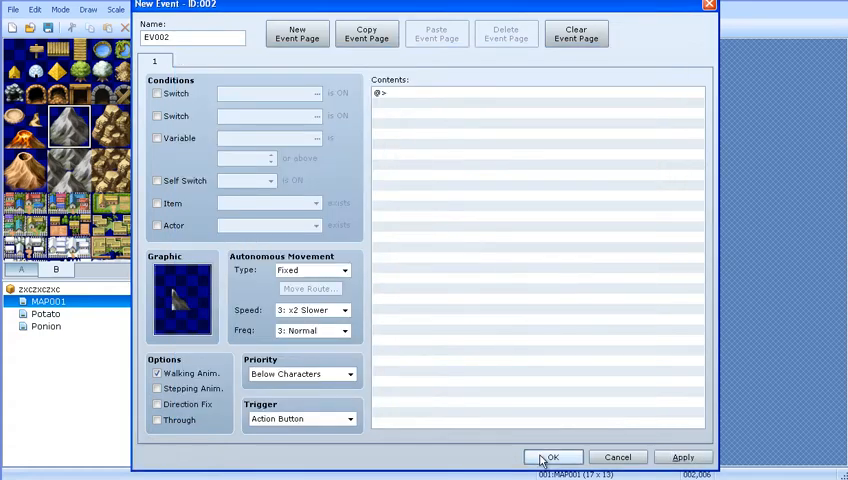
{"action": "left_click", "coordinate": [548, 457]}
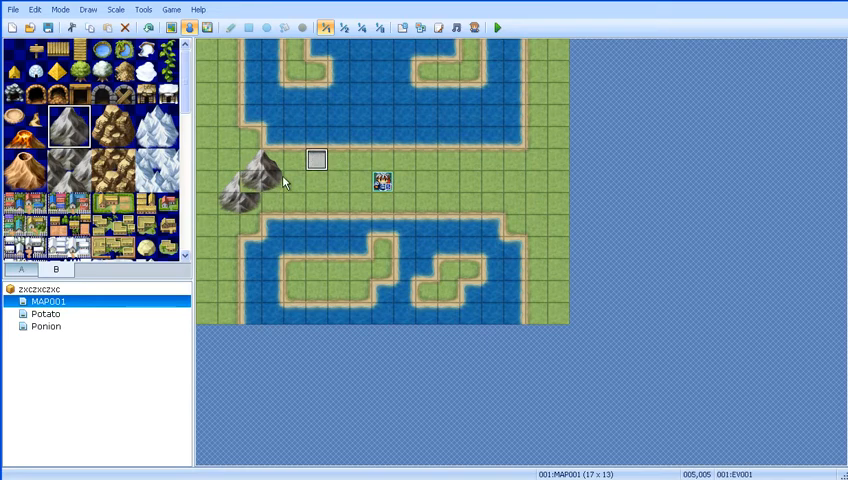
Clear the mountain scenery and return to event editing mode
{"action": "left_click", "coordinate": [248, 27]}
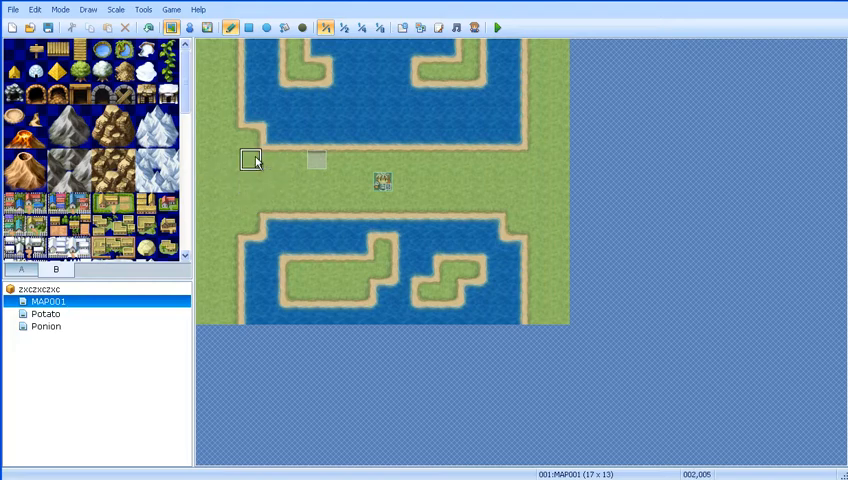
{"action": "left_click", "coordinate": [192, 27]}
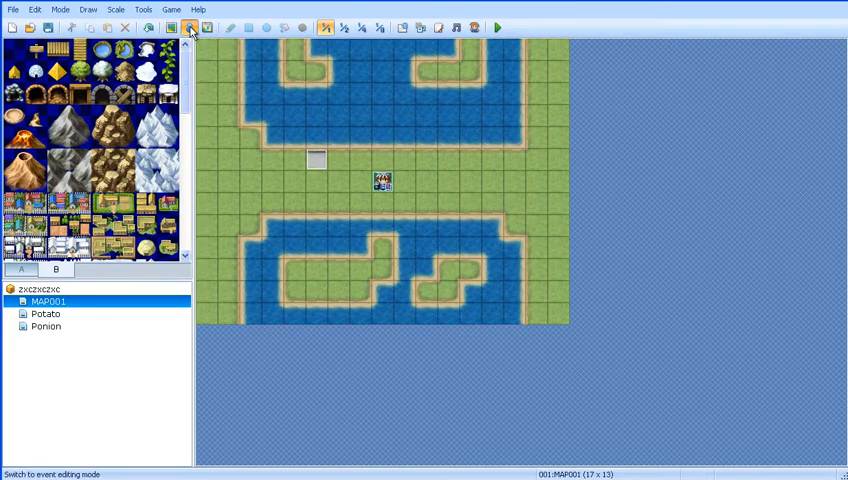
{"action": "left_click", "coordinate": [189, 27]}
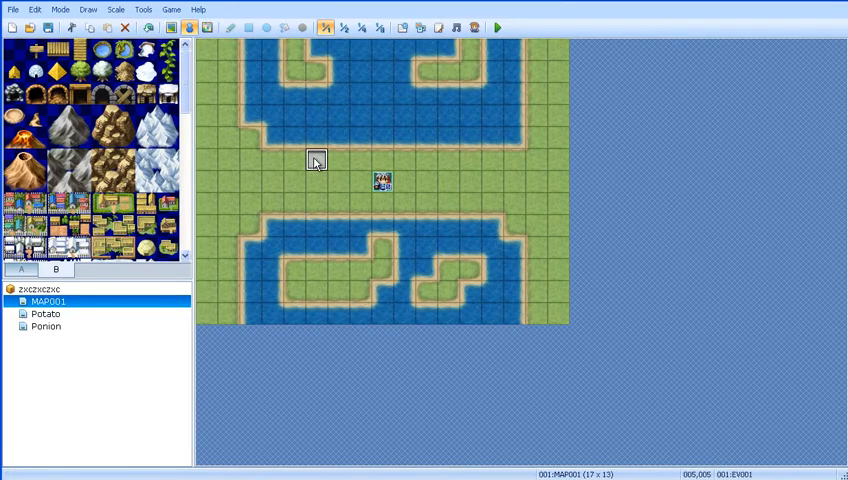
Give EV001 the orange-haired character from the Actor1 sheet as its graphic
{"action": "double_click", "coordinate": [380, 182]}
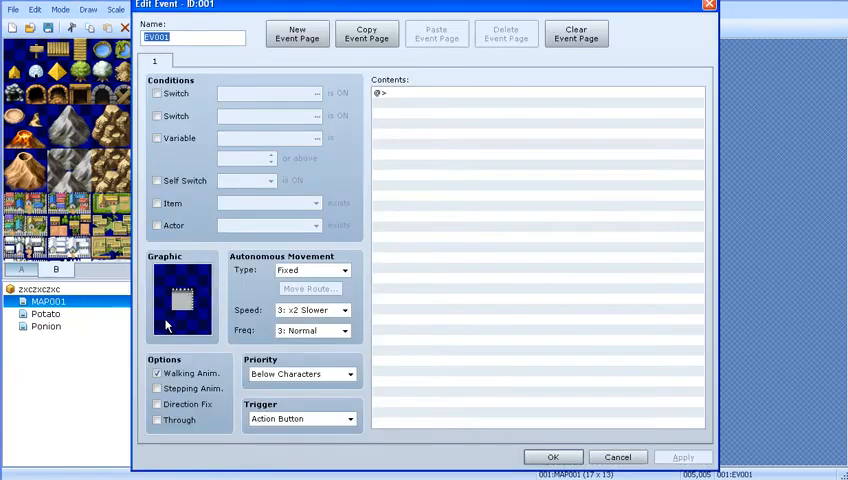
{"action": "left_click", "coordinate": [183, 300]}
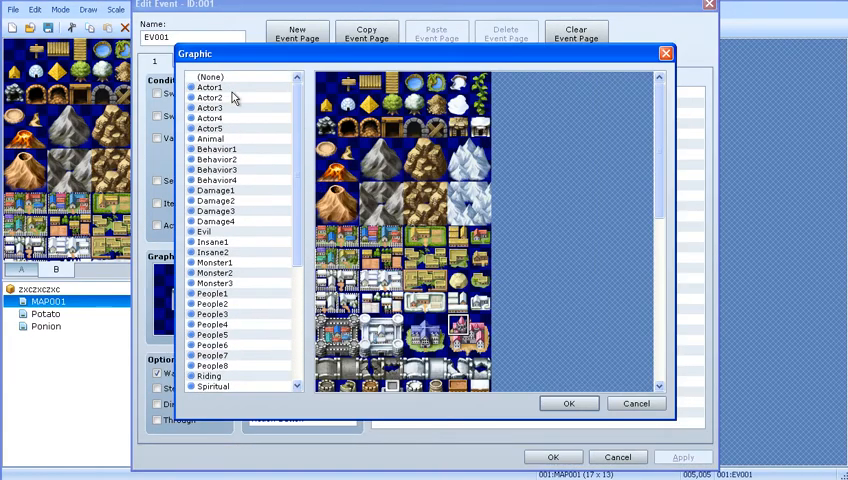
{"action": "left_click", "coordinate": [209, 87]}
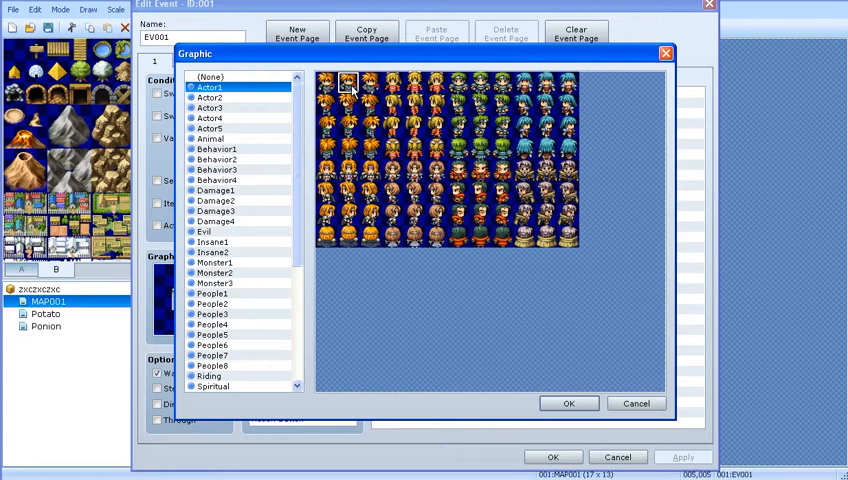
{"action": "left_click", "coordinate": [568, 403]}
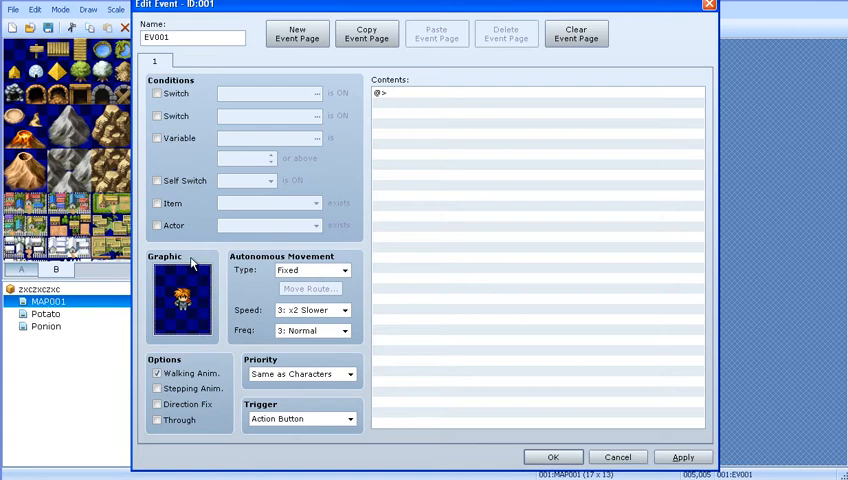
{"action": "mouse_move", "coordinate": [192, 263]}
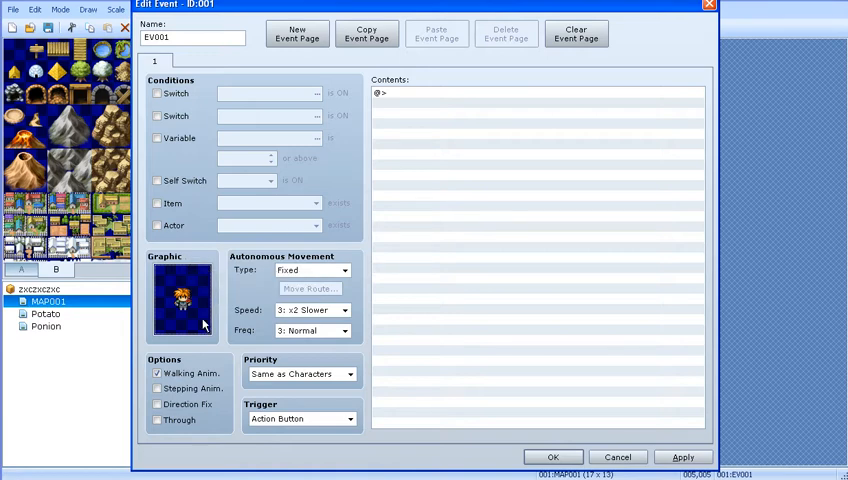
{"action": "mouse_move", "coordinate": [207, 373]}
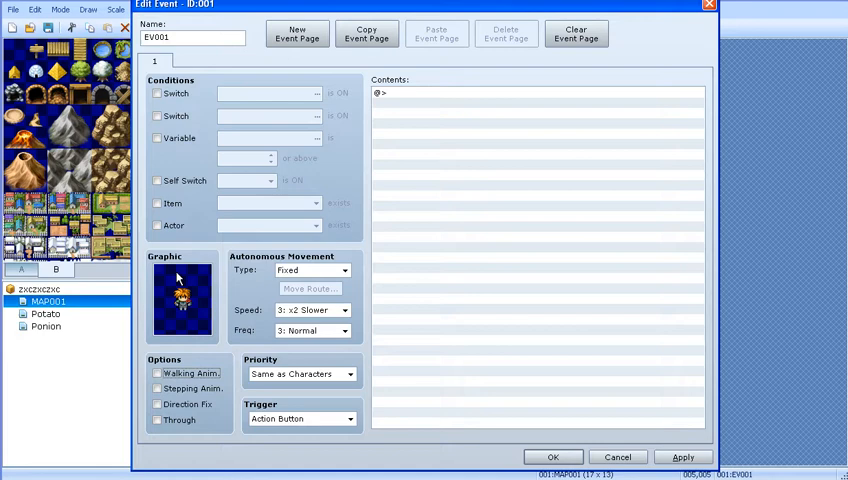
{"action": "mouse_move", "coordinate": [182, 290]}
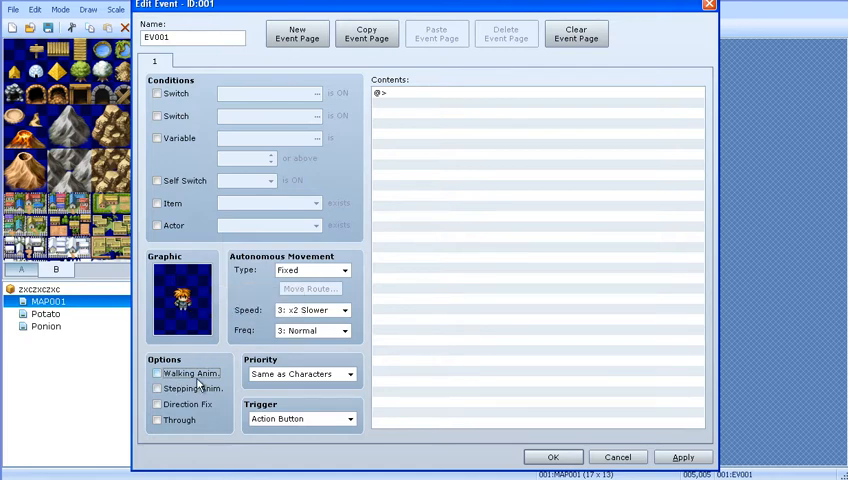
{"action": "left_click", "coordinate": [157, 388]}
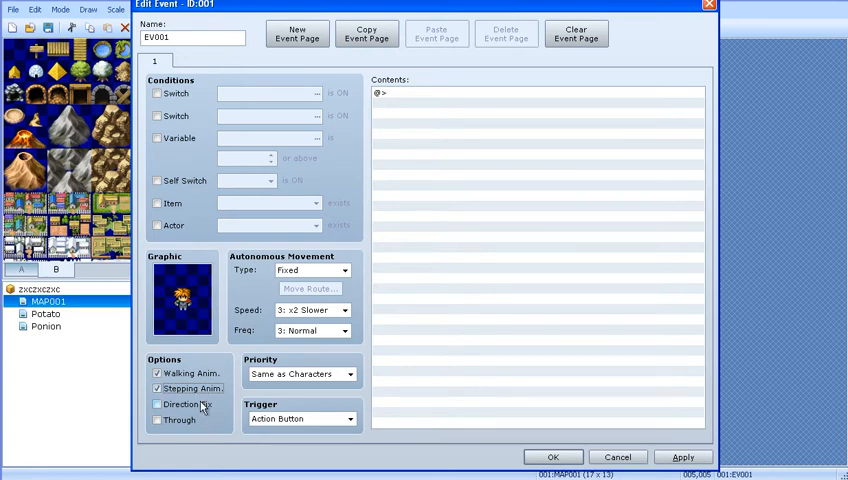
{"action": "left_click", "coordinate": [157, 404]}
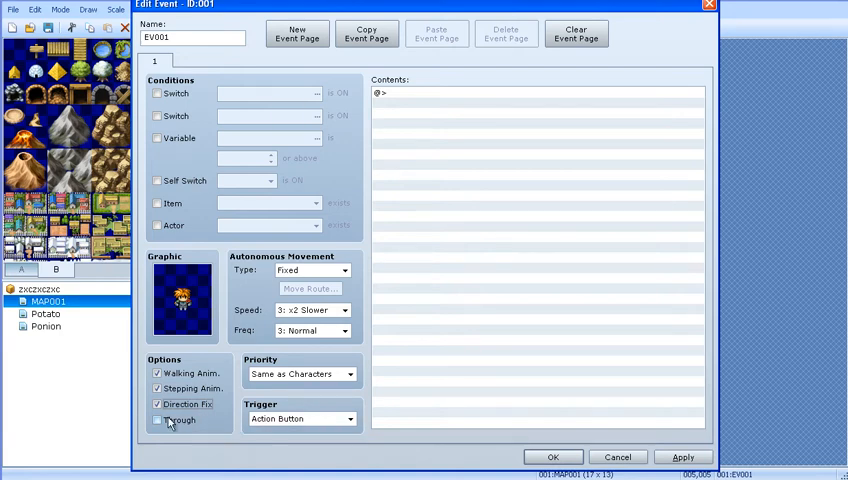
{"action": "mouse_move", "coordinate": [178, 420]}
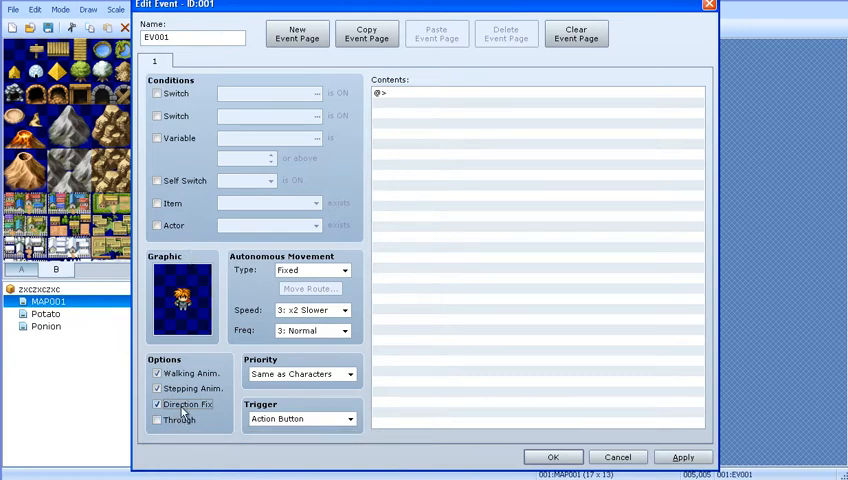
{"action": "left_click", "coordinate": [157, 403]}
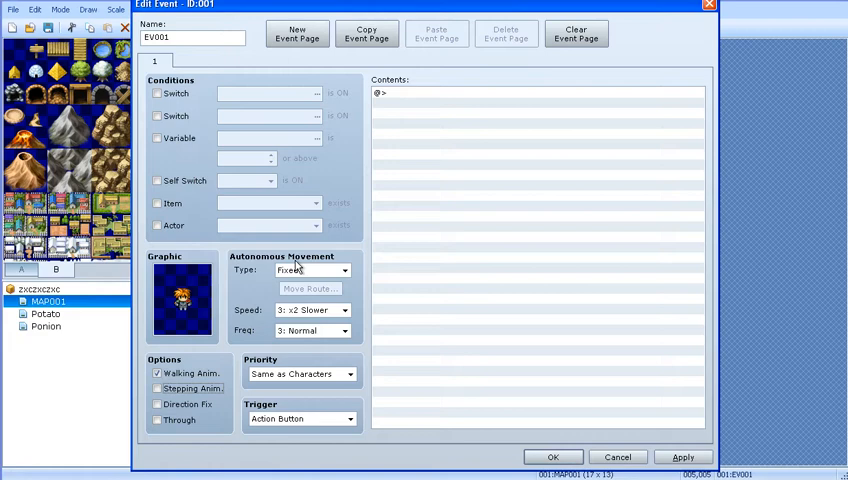
{"action": "left_click", "coordinate": [344, 270]}
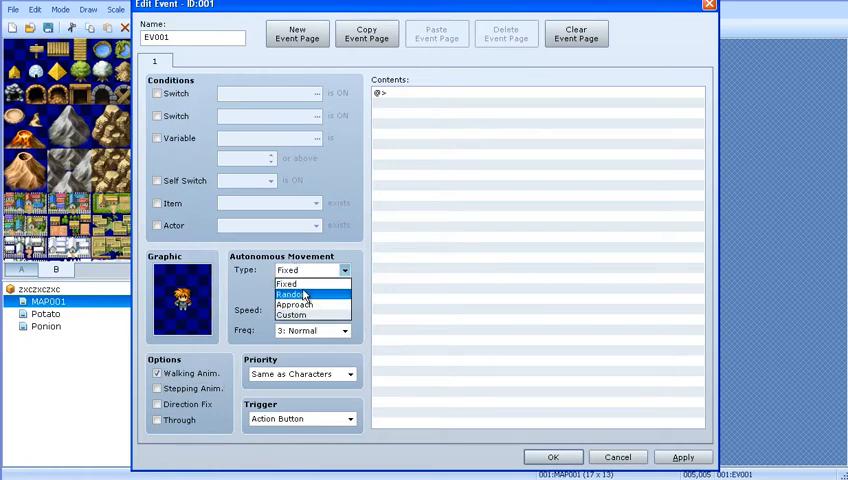
{"action": "mouse_move", "coordinate": [295, 305]}
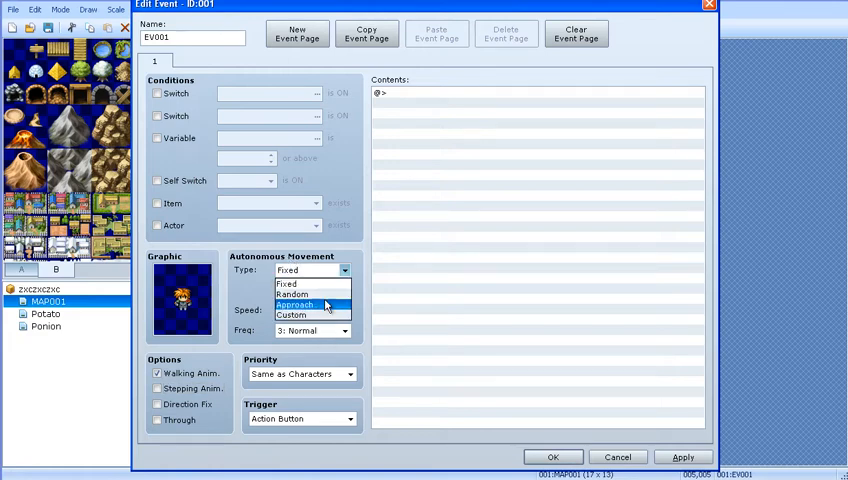
{"action": "left_click", "coordinate": [293, 294]}
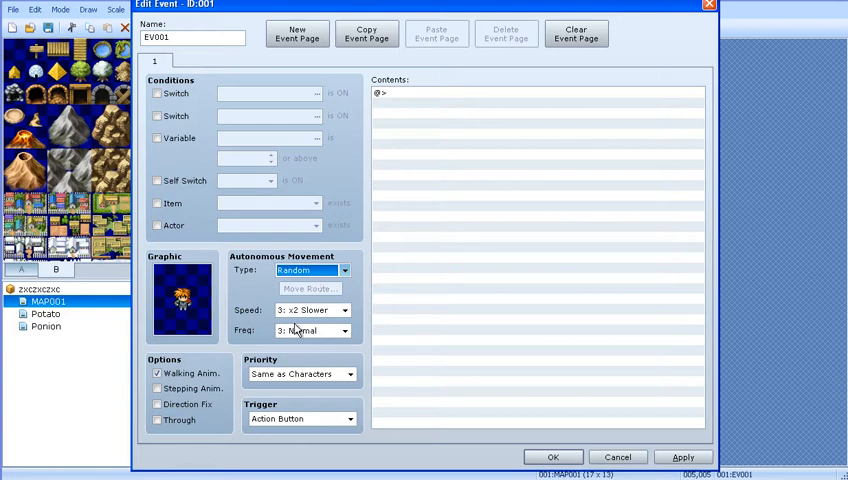
{"action": "left_click", "coordinate": [343, 270]}
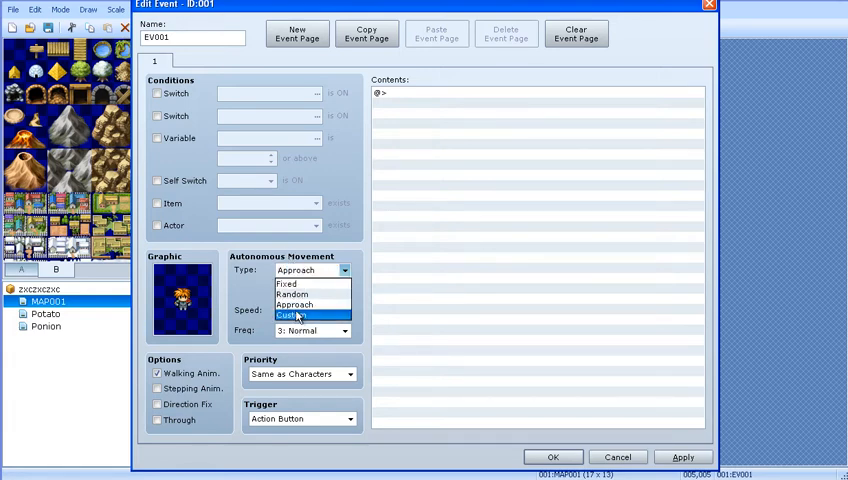
{"action": "left_click", "coordinate": [293, 315]}
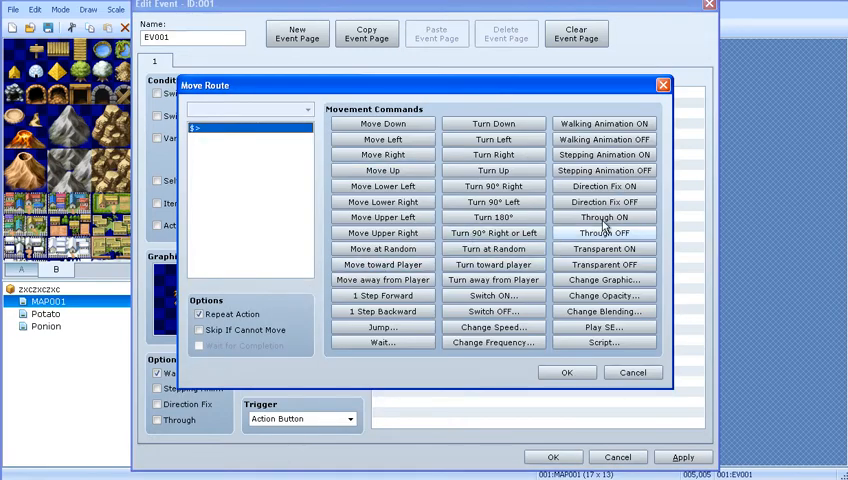
{"action": "mouse_move", "coordinate": [632, 372]}
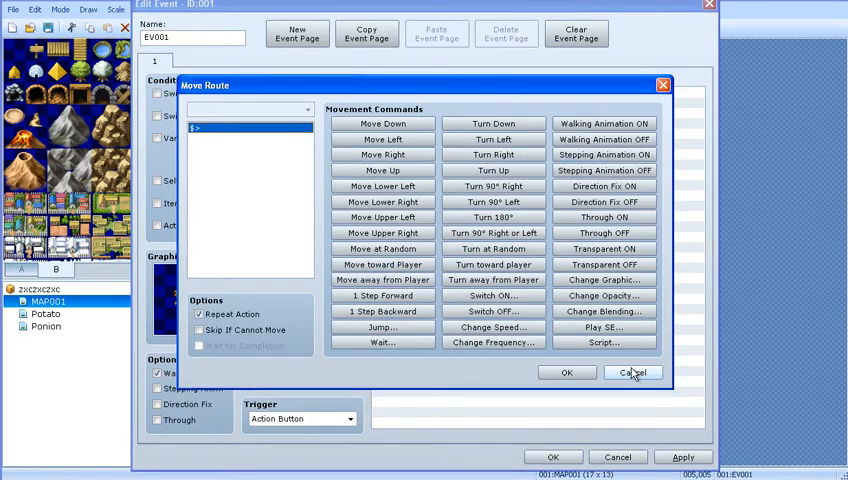
{"action": "left_click", "coordinate": [632, 372]}
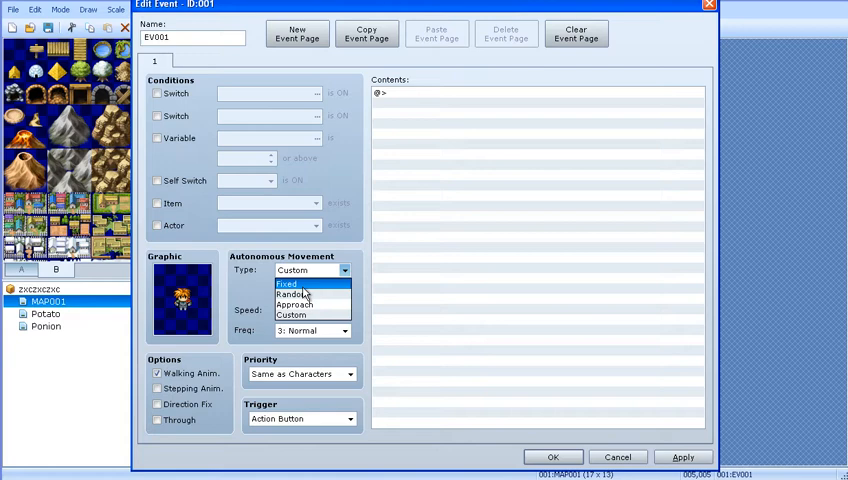
{"action": "left_click", "coordinate": [287, 285]}
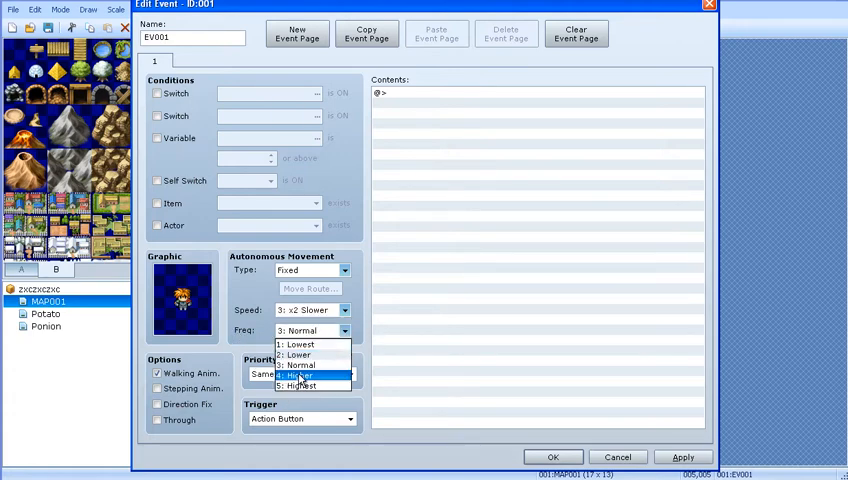
{"action": "mouse_move", "coordinate": [300, 386]}
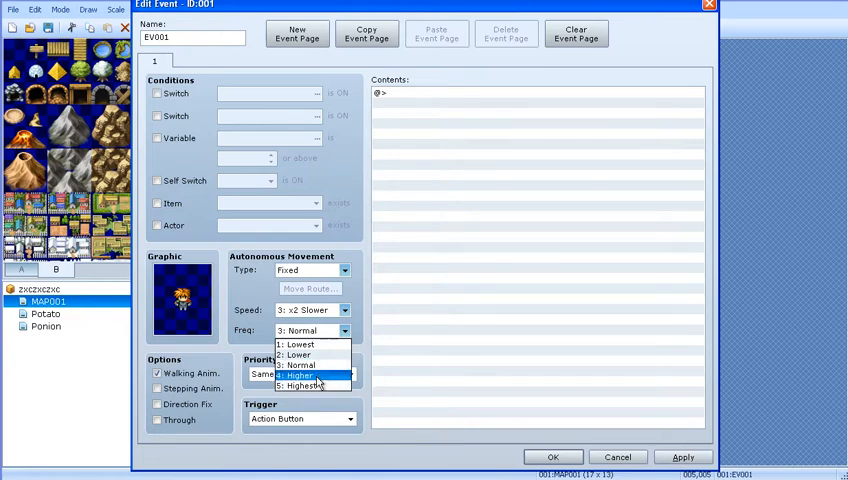
{"action": "mouse_move", "coordinate": [300, 386]}
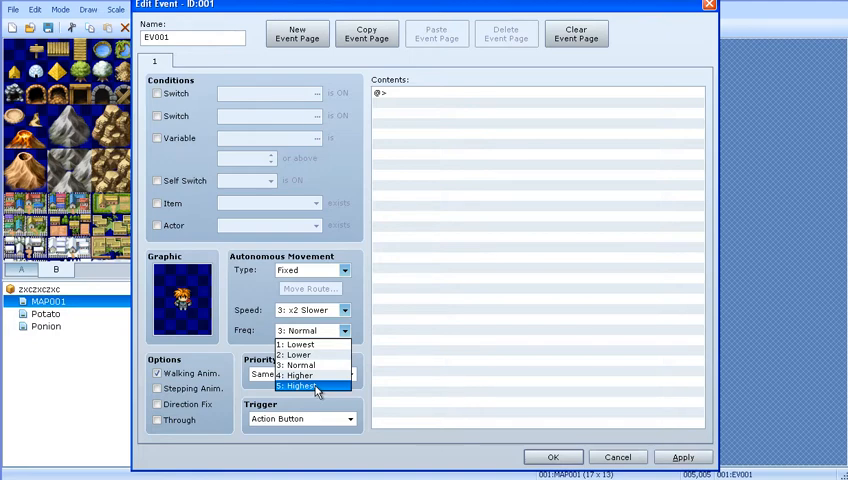
{"action": "mouse_move", "coordinate": [310, 354]}
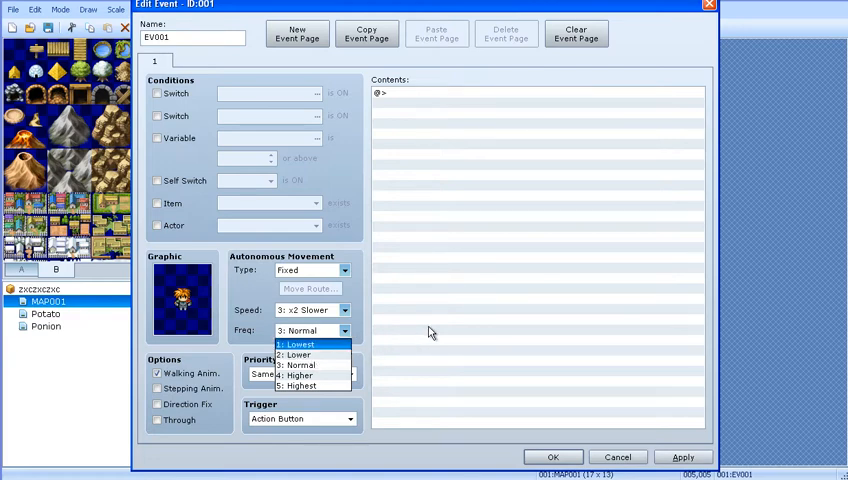
{"action": "left_click", "coordinate": [310, 365]}
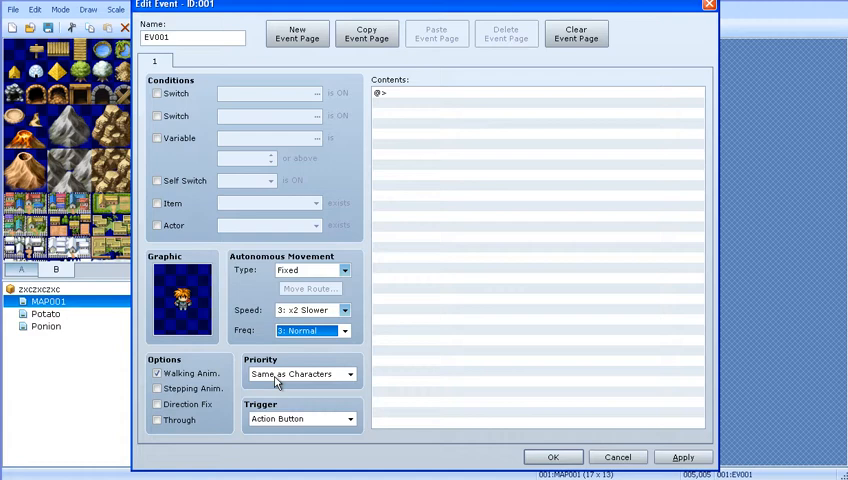
Keep EV001's priority at Same as Characters and its trigger at Action Button
{"action": "left_click", "coordinate": [345, 373]}
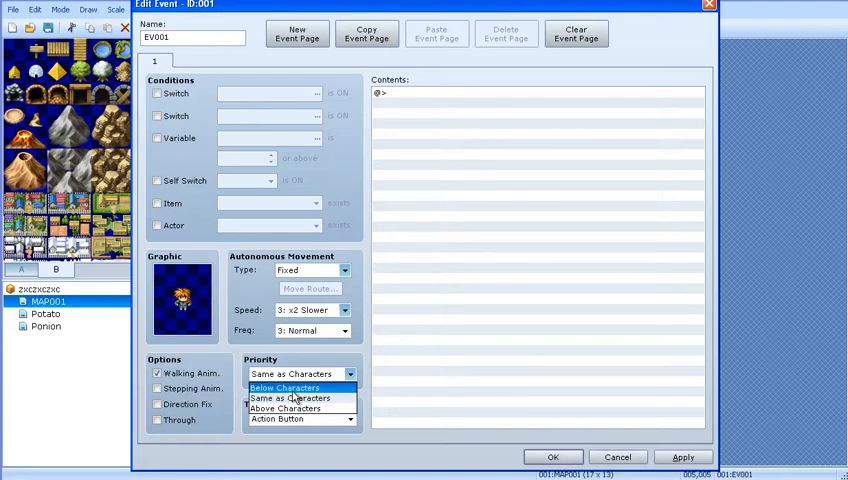
{"action": "mouse_move", "coordinate": [285, 408]}
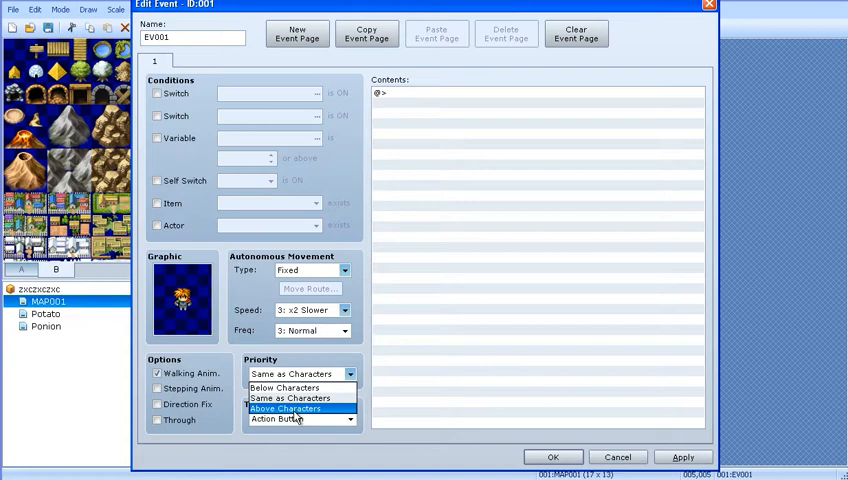
{"action": "left_click", "coordinate": [289, 398]}
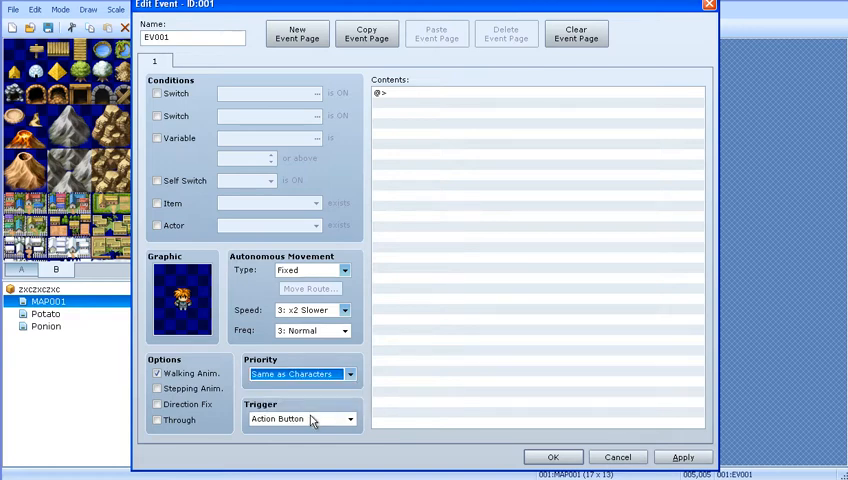
{"action": "left_click", "coordinate": [349, 418]}
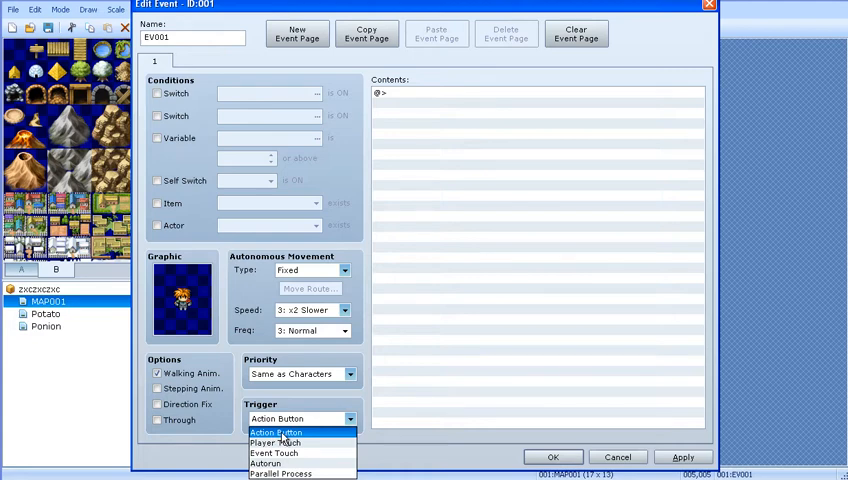
{"action": "mouse_move", "coordinate": [328, 442]}
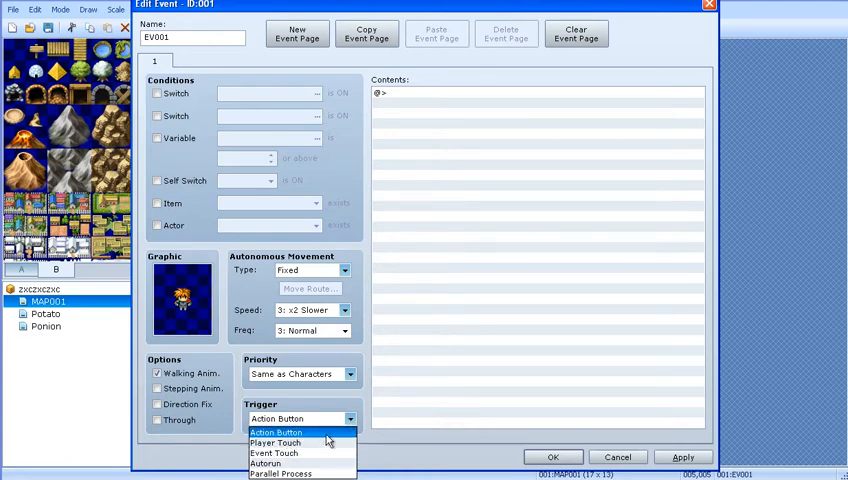
{"action": "mouse_move", "coordinate": [285, 463]}
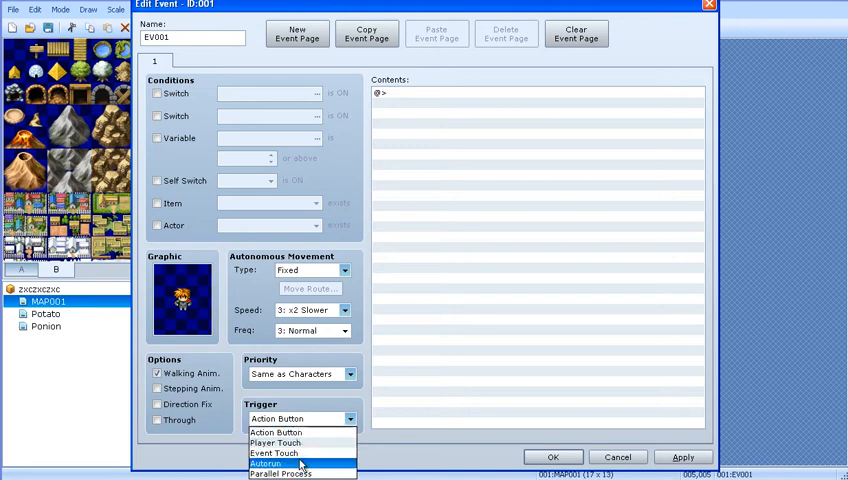
{"action": "mouse_move", "coordinate": [275, 453]}
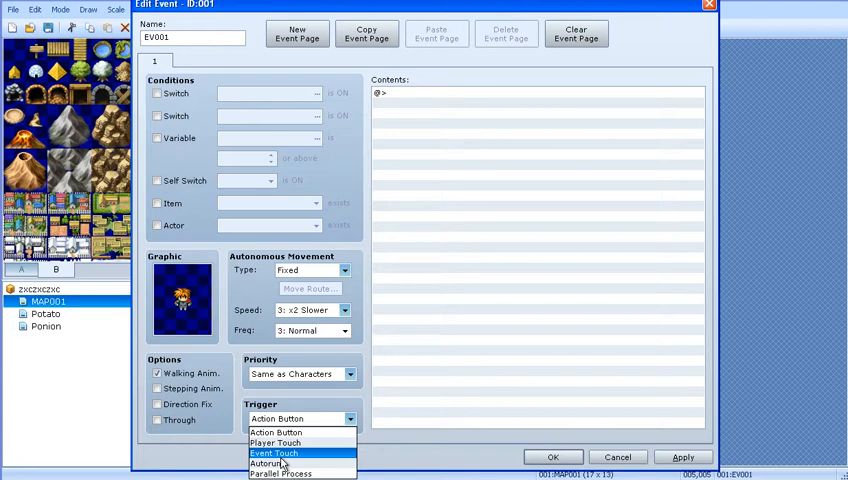
{"action": "mouse_move", "coordinate": [300, 462]}
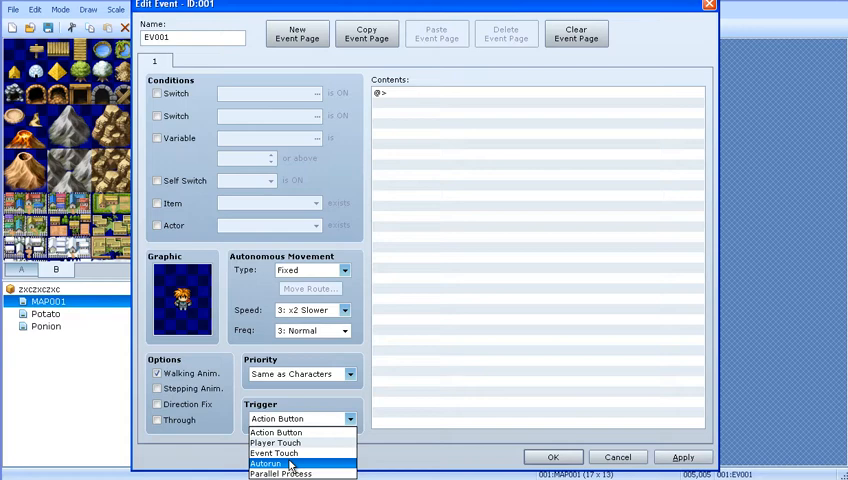
{"action": "mouse_move", "coordinate": [306, 473]}
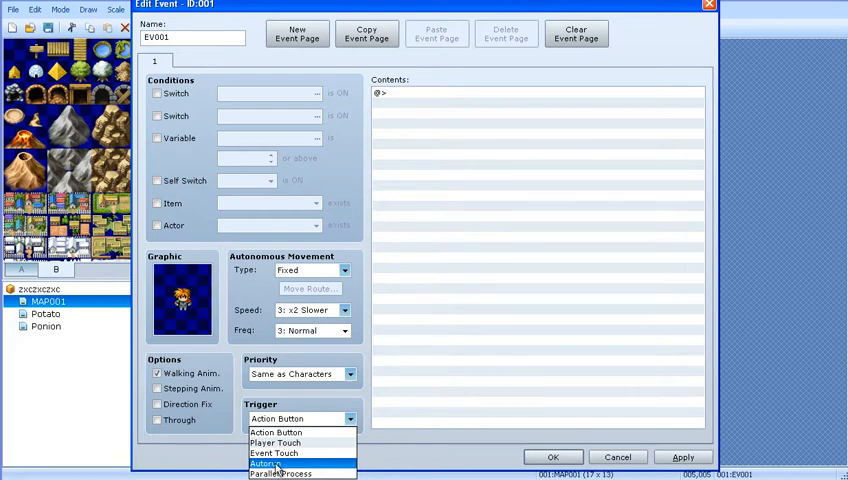
{"action": "mouse_move", "coordinate": [280, 473]}
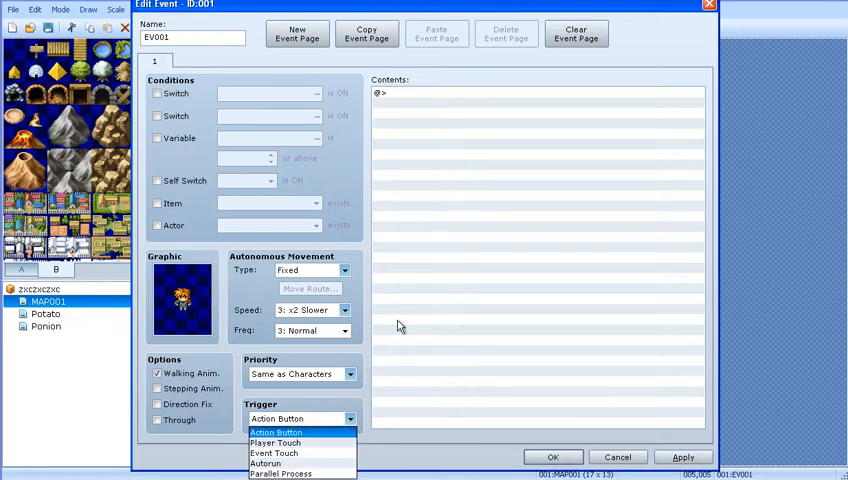
{"action": "left_click", "coordinate": [276, 431]}
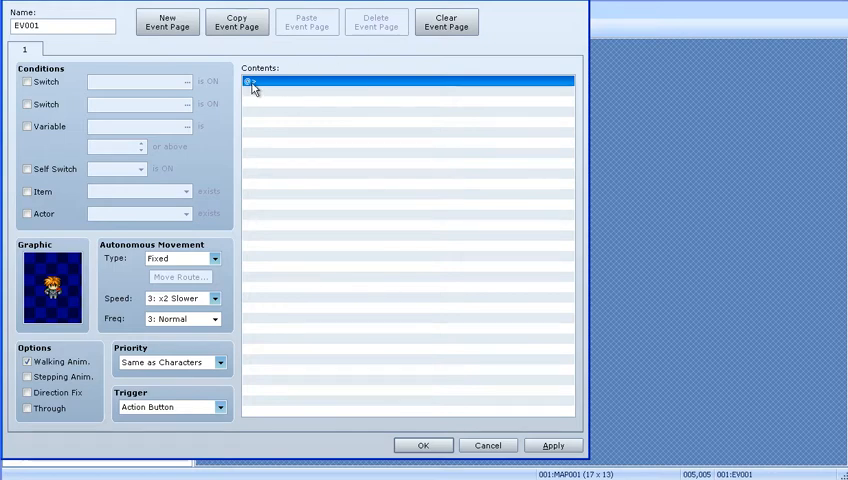
{"action": "mouse_move", "coordinate": [248, 120]}
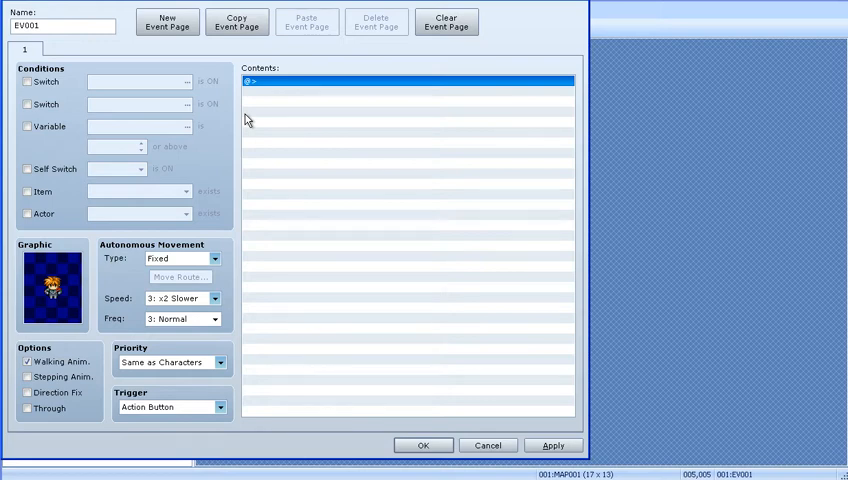
{"action": "mouse_move", "coordinate": [431, 253]}
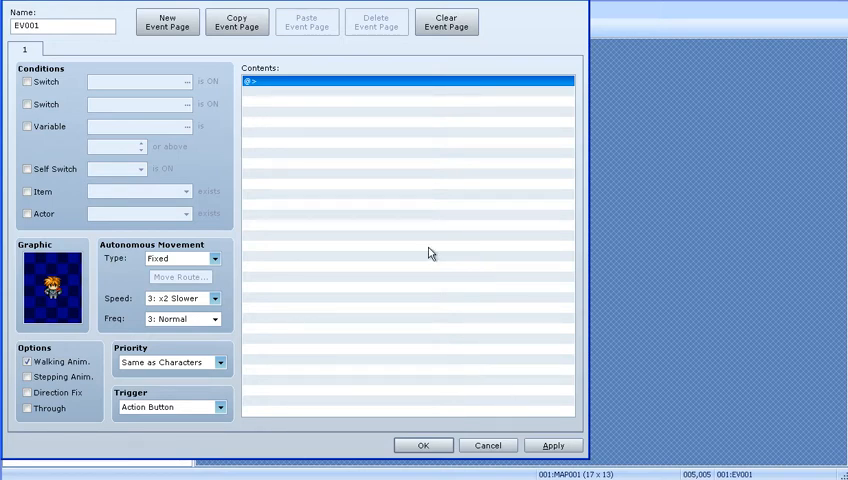
{"action": "mouse_move", "coordinate": [335, 155]}
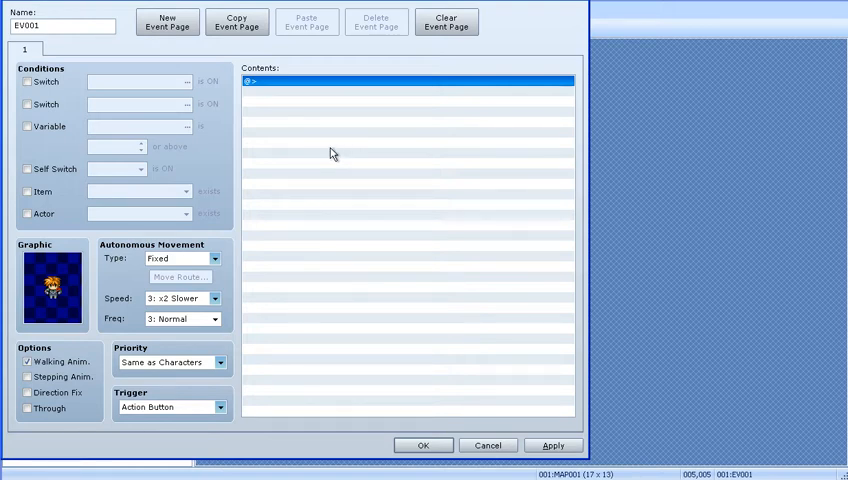
{"action": "mouse_move", "coordinate": [256, 104]}
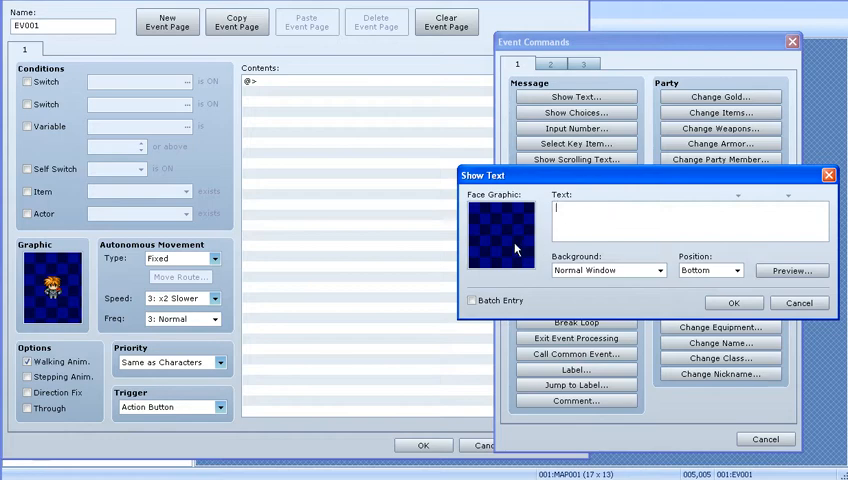
{"action": "mouse_move", "coordinate": [580, 210]}
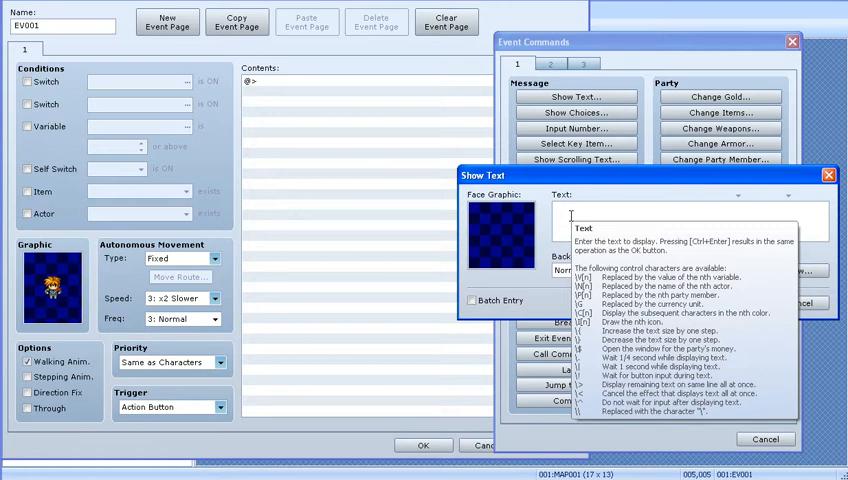
Preview a message containing the actor-name code \n[1]
{"action": "type", "text": "\\n[1]"}
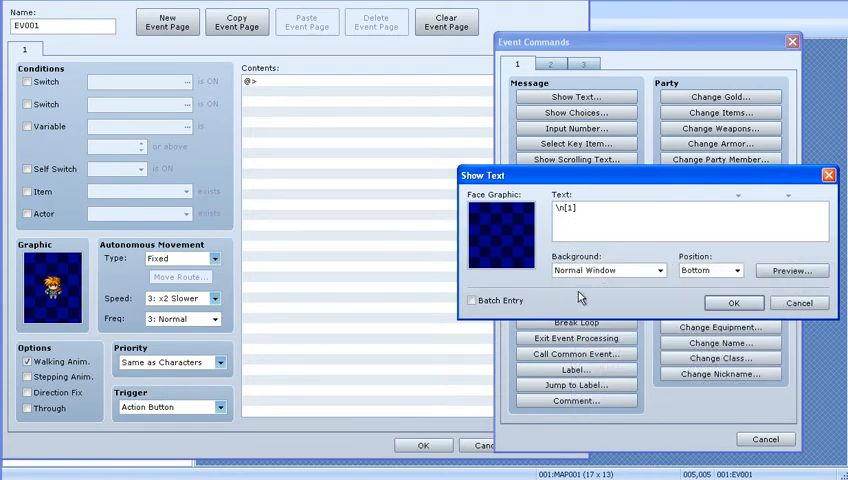
{"action": "left_click", "coordinate": [791, 270]}
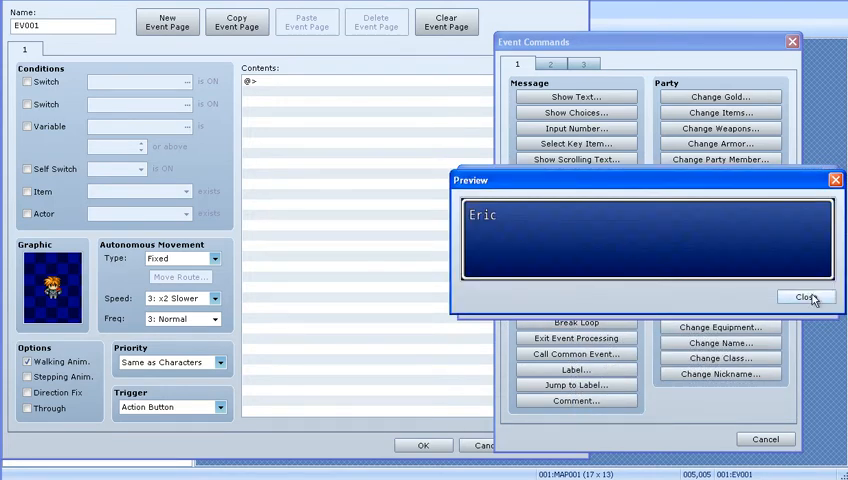
{"action": "left_click", "coordinate": [806, 297]}
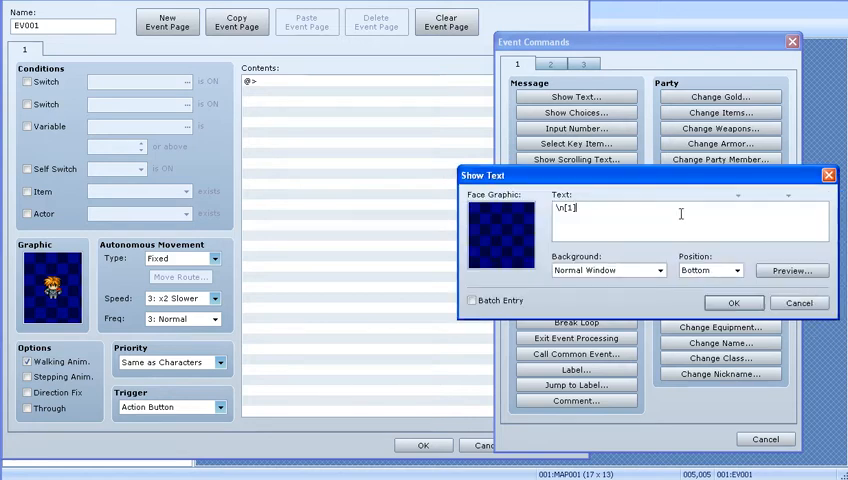
Replace it with 'Hello, \c[12]Name!\c[0]' and preview the coloured name
{"action": "triple_click", "coordinate": [565, 209]}
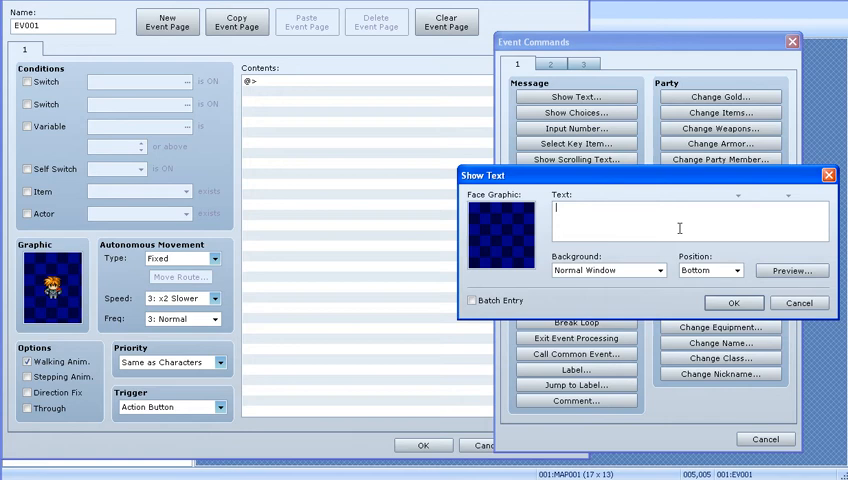
{"action": "mouse_move", "coordinate": [680, 225]}
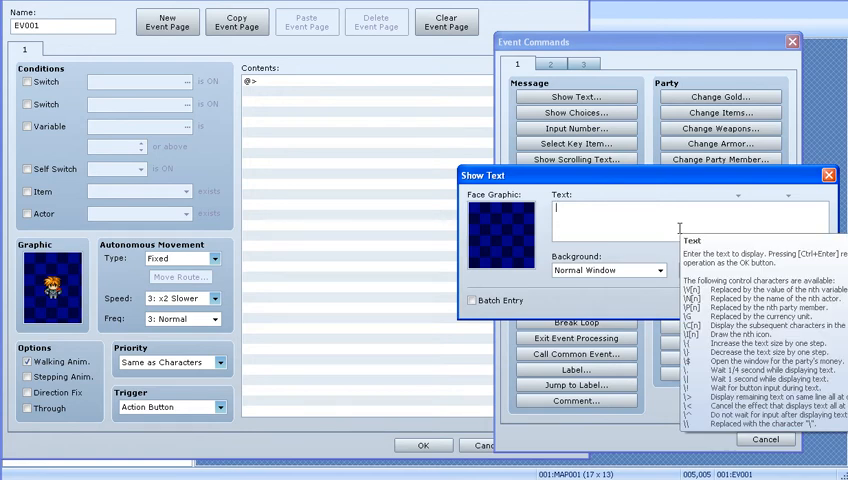
{"action": "type", "text": "Hello,"}
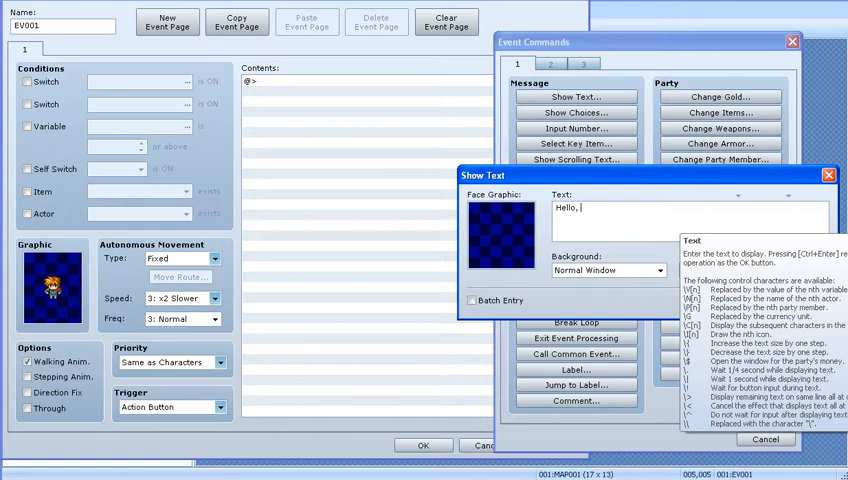
{"action": "type", "text": "\\c["}
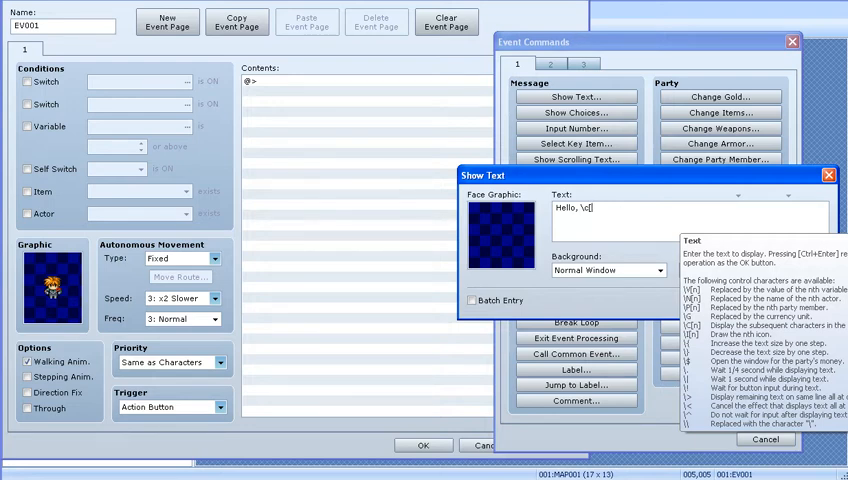
{"action": "type", "text": "12]"}
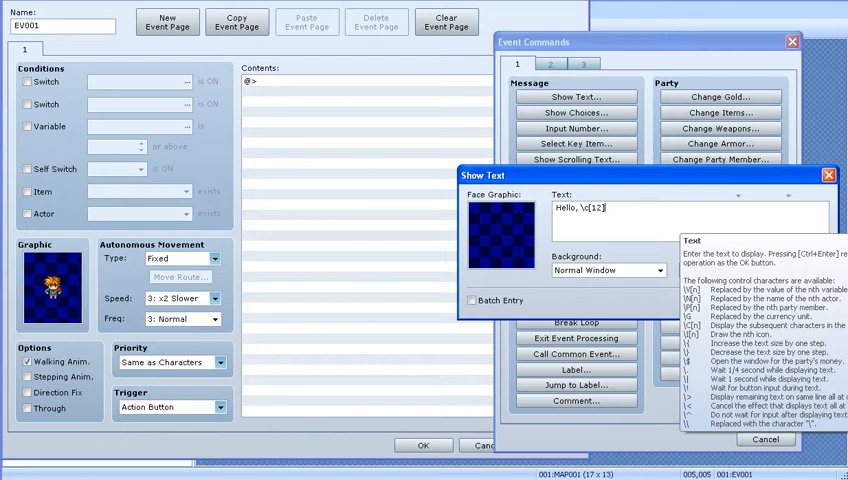
{"action": "type", "text": "Name!"}
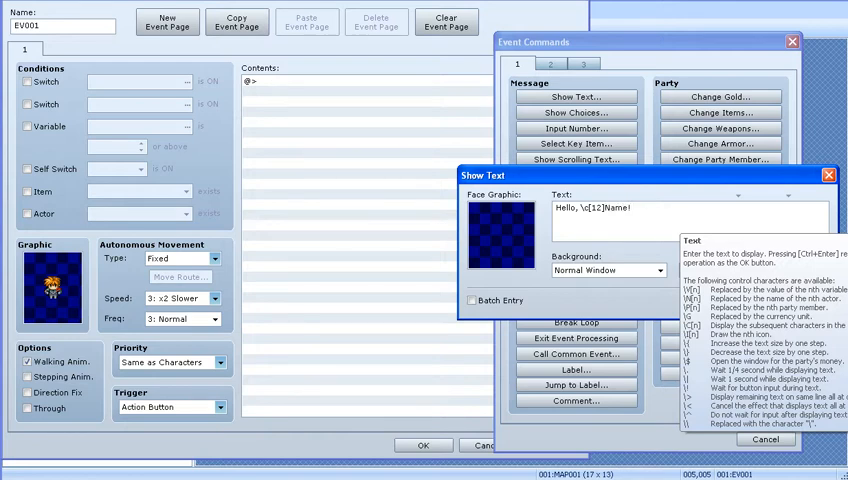
{"action": "type", "text": "^\\"}
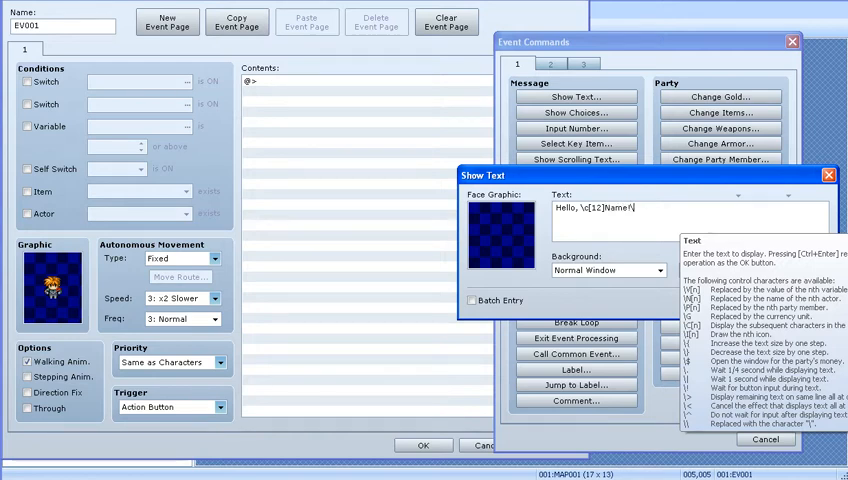
{"action": "type", "text": "c[0]"}
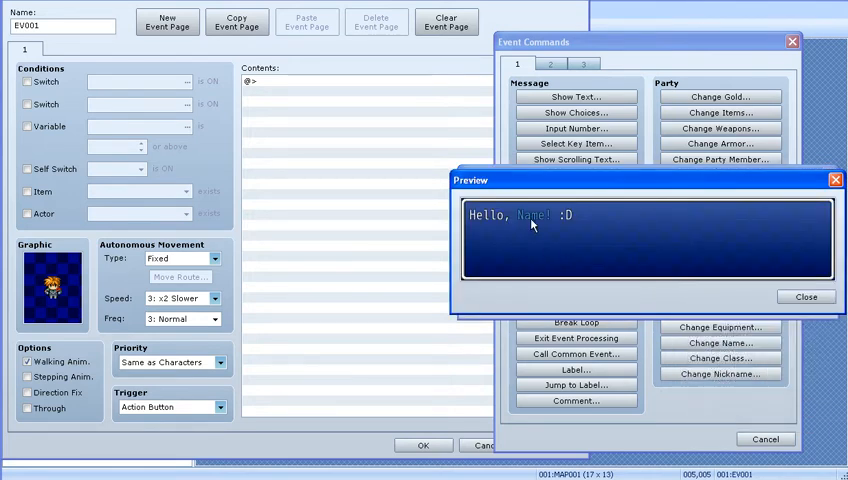
{"action": "left_click", "coordinate": [806, 296]}
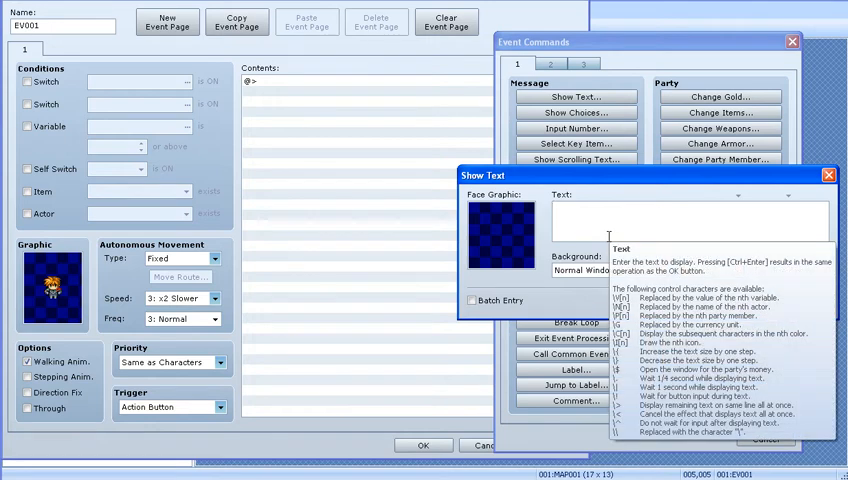
{"action": "mouse_move", "coordinate": [651, 176]}
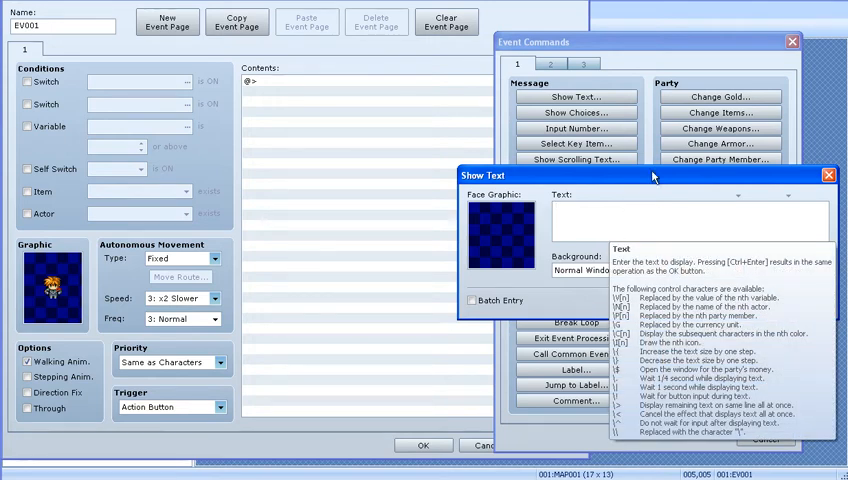
Enter '\{OH \{ MAY \{ GAWHS \} \} ITS A FREKN SLIME' and preview the growing text
{"action": "type", "text": "\\"}
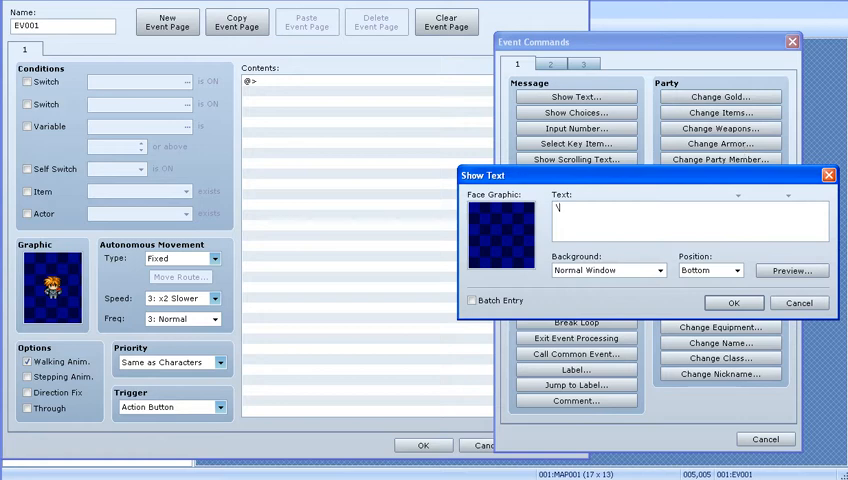
{"action": "type", "text": "C"}
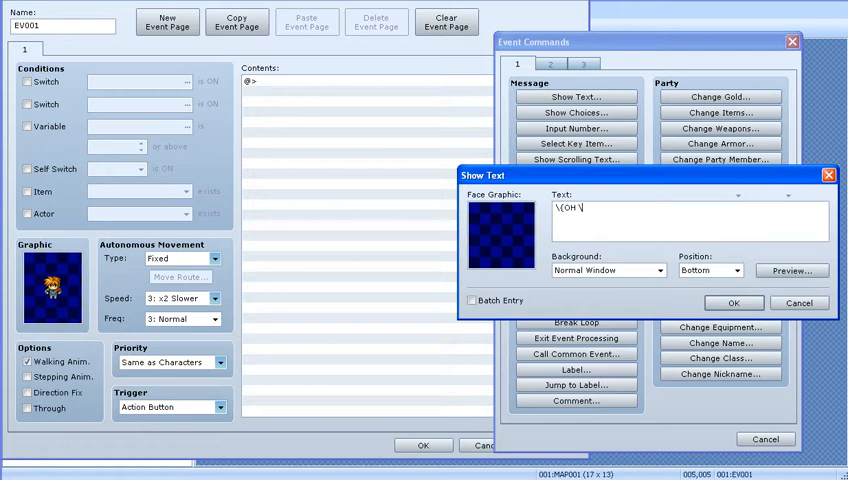
{"action": "type", "text": "{ MAY \\{"}
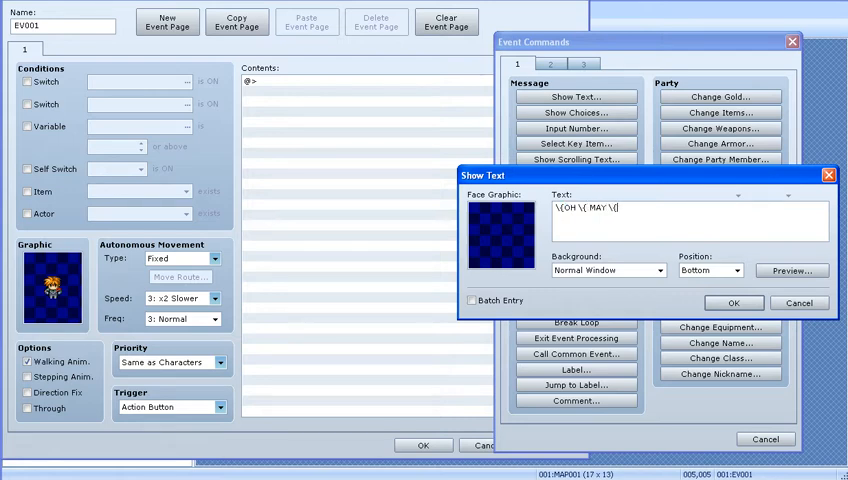
{"action": "left_click", "coordinate": [791, 270]}
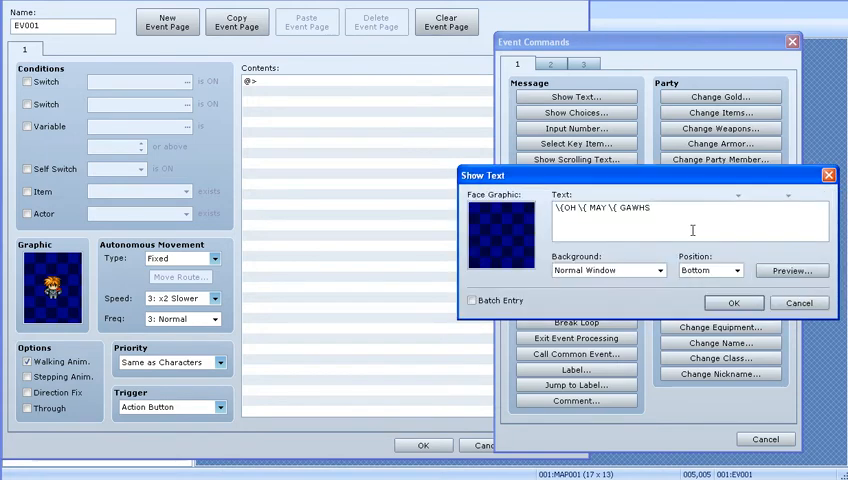
{"action": "type", "text": "\\}"}
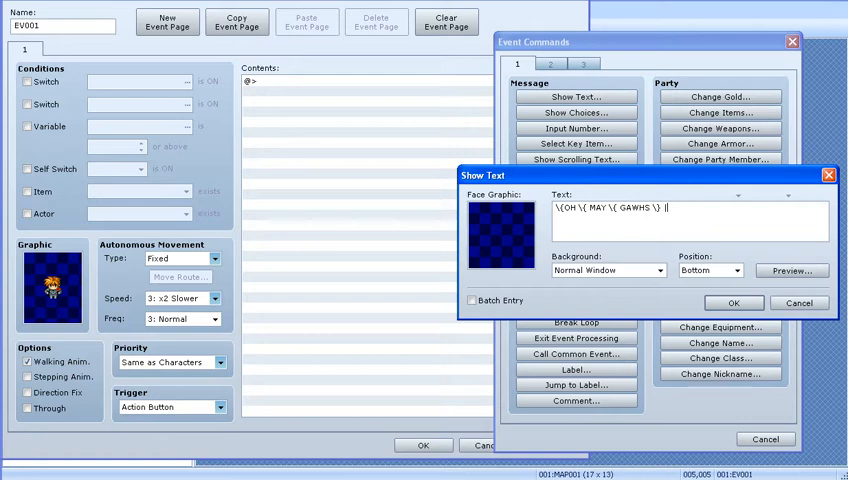
{"action": "type", "text": "\\}"}
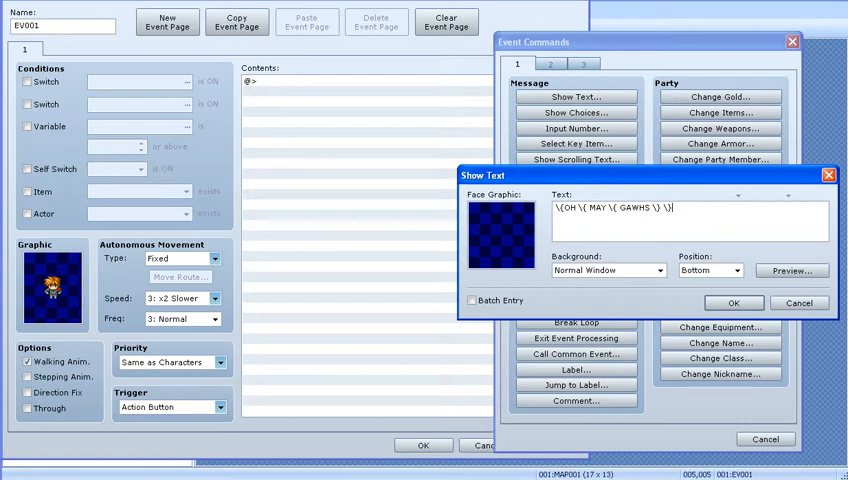
{"action": "type", "text": "\\}"}
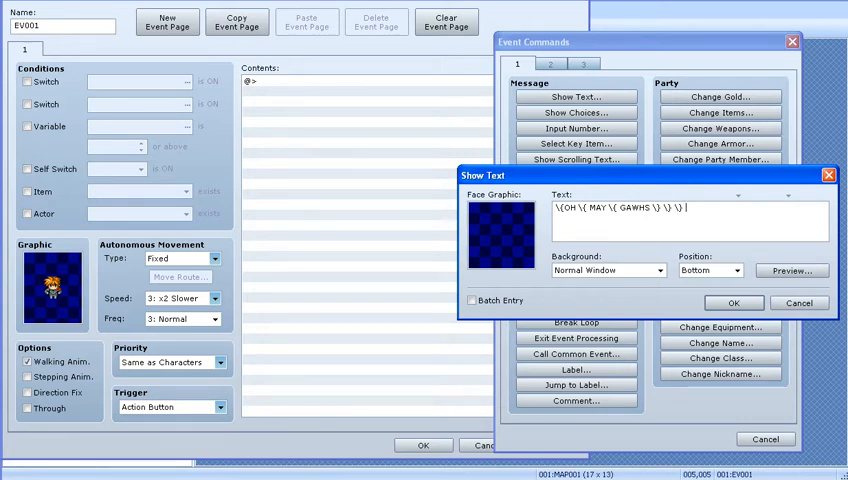
{"action": "type", "text": "ITS A FREKN SLIME"}
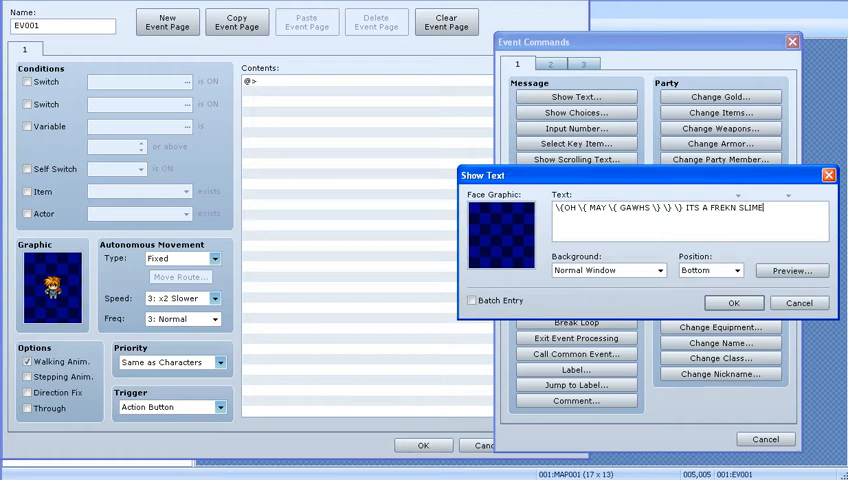
{"action": "left_click", "coordinate": [790, 270]}
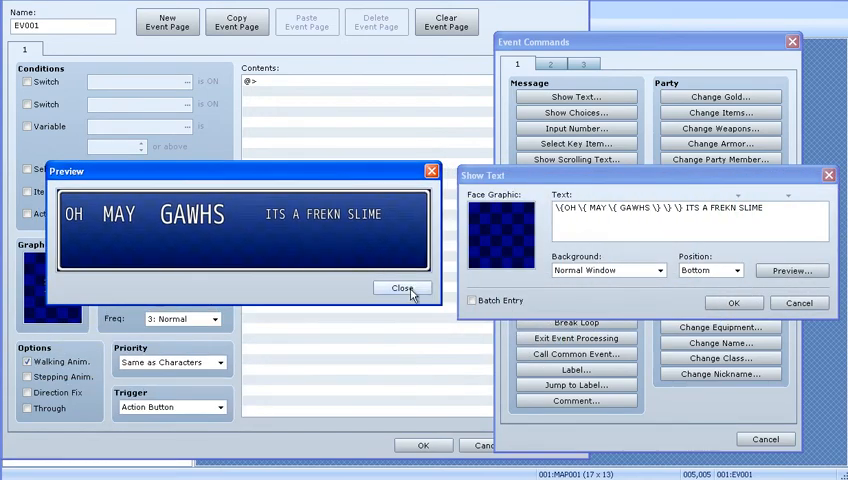
{"action": "mouse_move", "coordinate": [403, 288]}
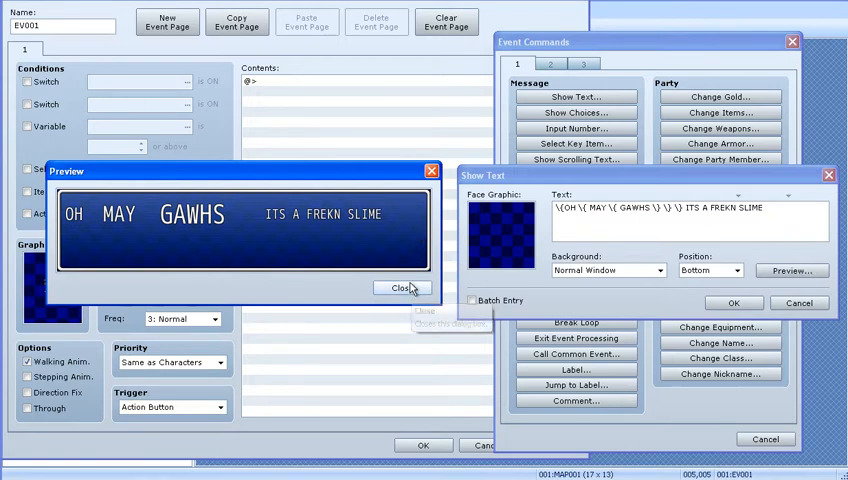
Preview the message with Dim Background, then again with Normal Window
{"action": "left_click", "coordinate": [401, 288]}
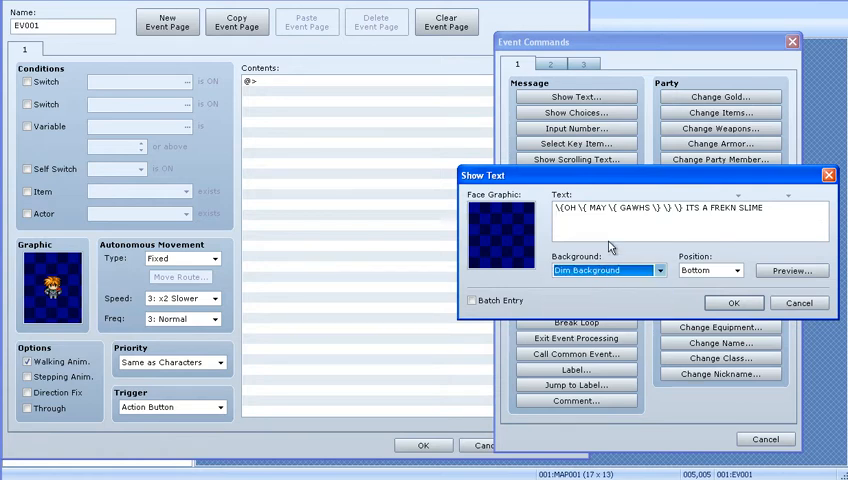
{"action": "left_click", "coordinate": [793, 270]}
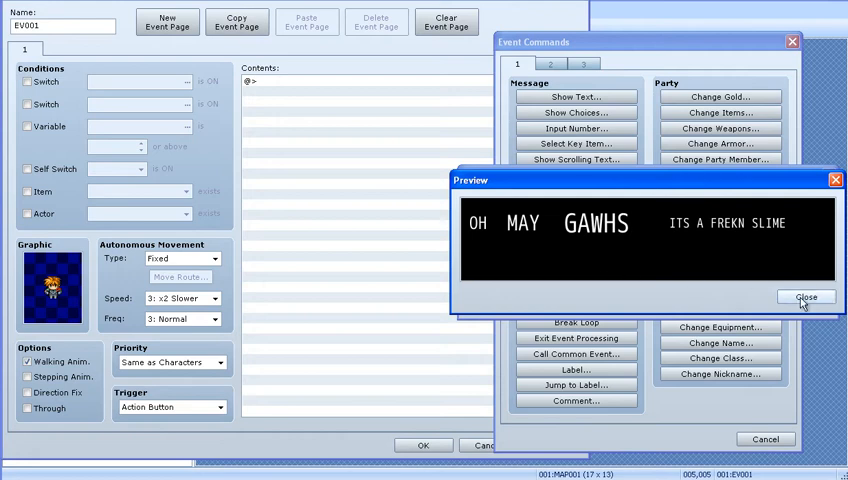
{"action": "left_click", "coordinate": [806, 297]}
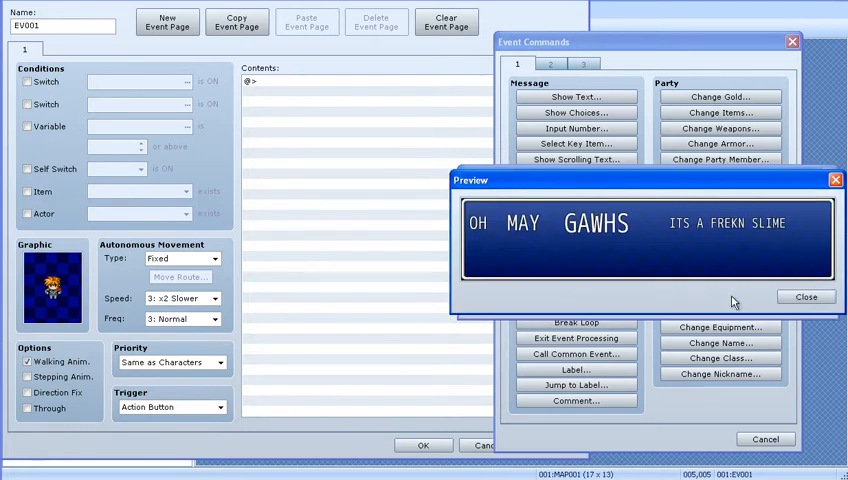
{"action": "left_click", "coordinate": [806, 296]}
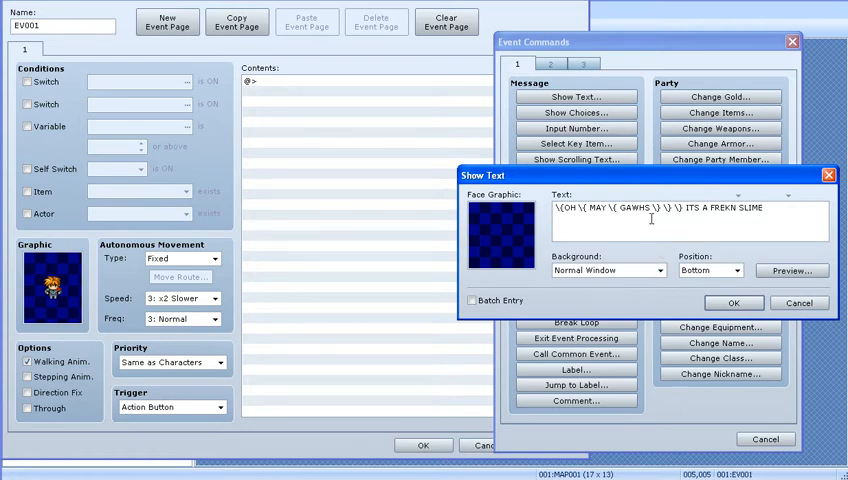
{"action": "mouse_move", "coordinate": [650, 210]}
{"action": "type", "text": "\\>"}
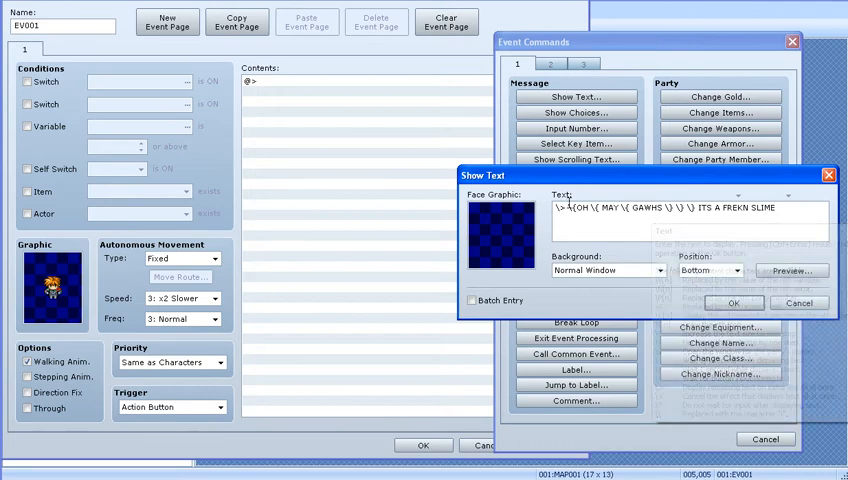
Preview the message with the instant-display \> code added at the start
{"action": "left_click", "coordinate": [791, 270]}
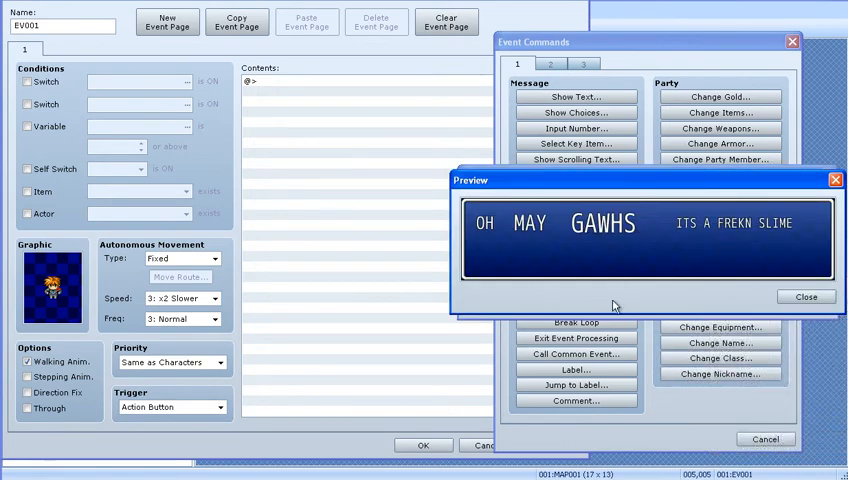
{"action": "left_click", "coordinate": [806, 296]}
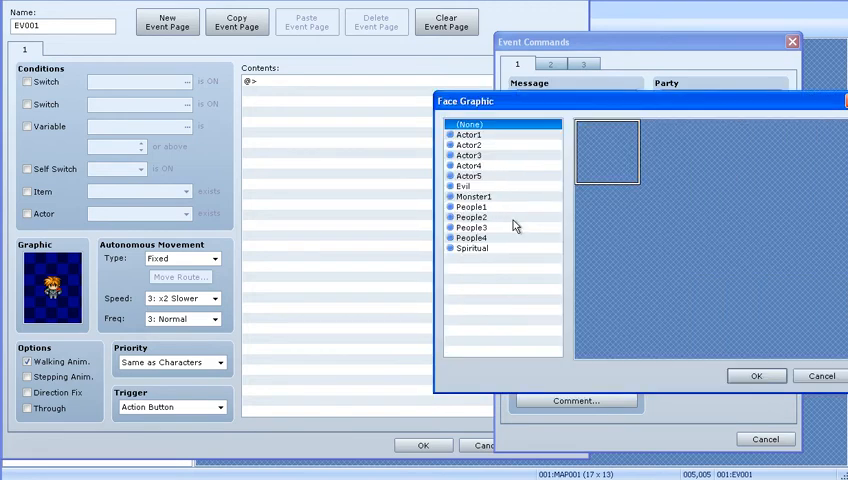
Add the orange-haired Actor1 face, move FREKN SLIME to line two, and preview
{"action": "left_click", "coordinate": [470, 134]}
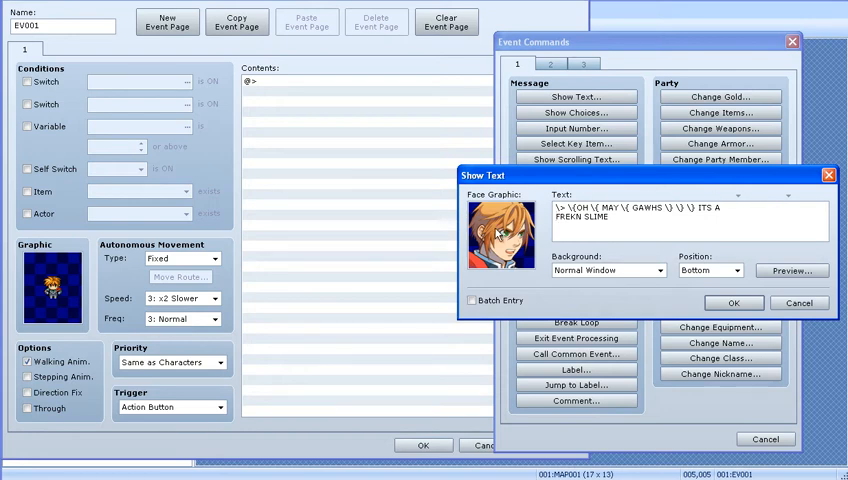
{"action": "mouse_move", "coordinate": [793, 205]}
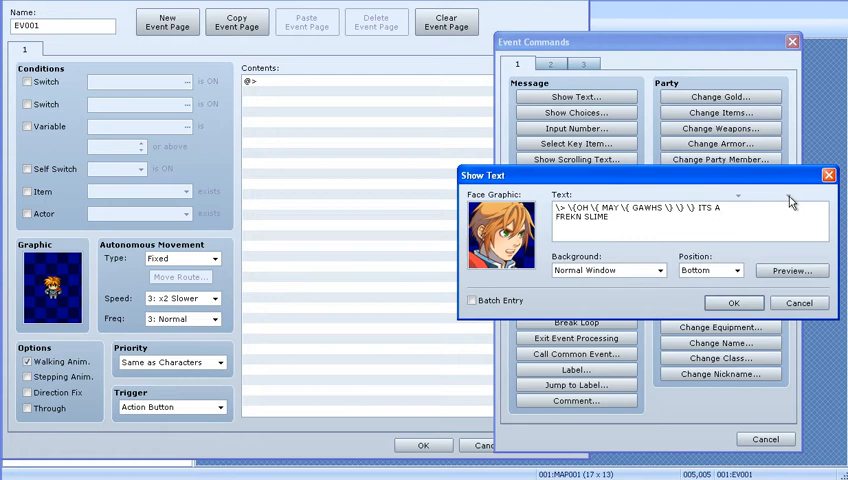
{"action": "left_click", "coordinate": [791, 270]}
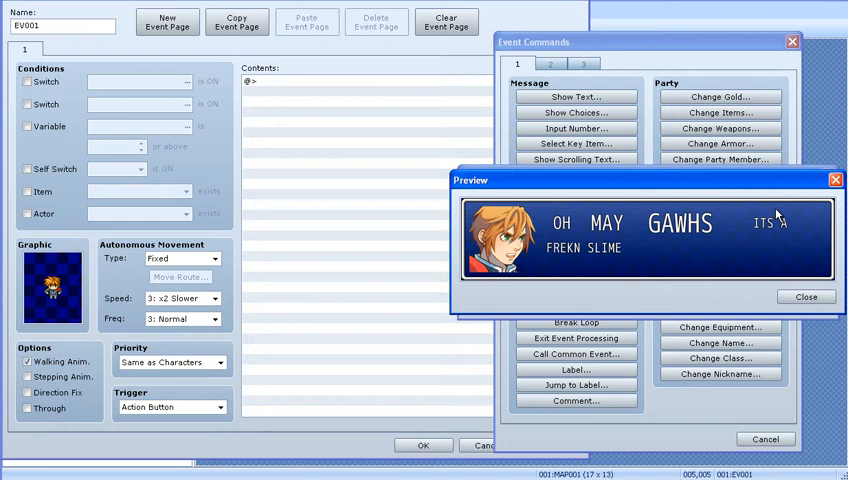
{"action": "mouse_move", "coordinate": [805, 298]}
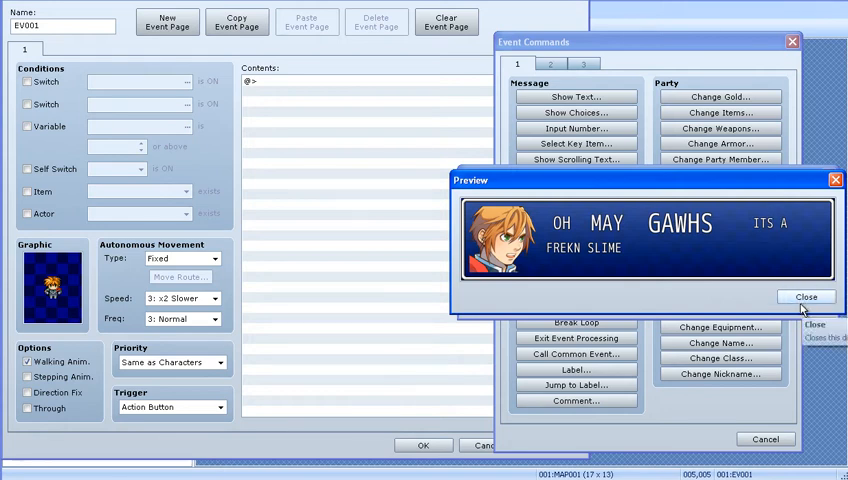
{"action": "left_click", "coordinate": [806, 296]}
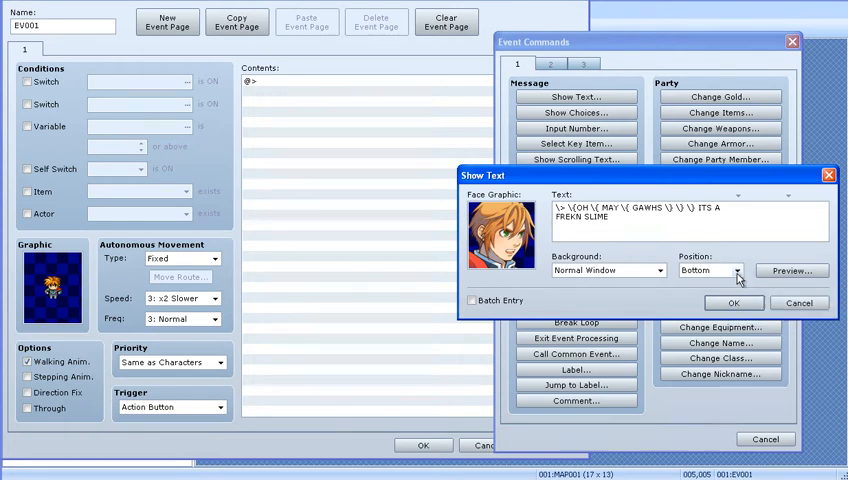
Try Middle message position, revert to Bottom, and enable Batch Entry
{"action": "left_click", "coordinate": [738, 270]}
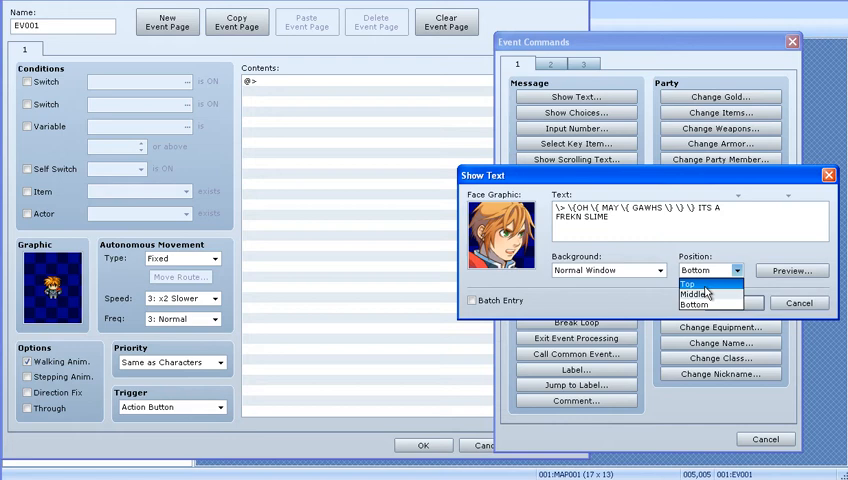
{"action": "mouse_move", "coordinate": [692, 294]}
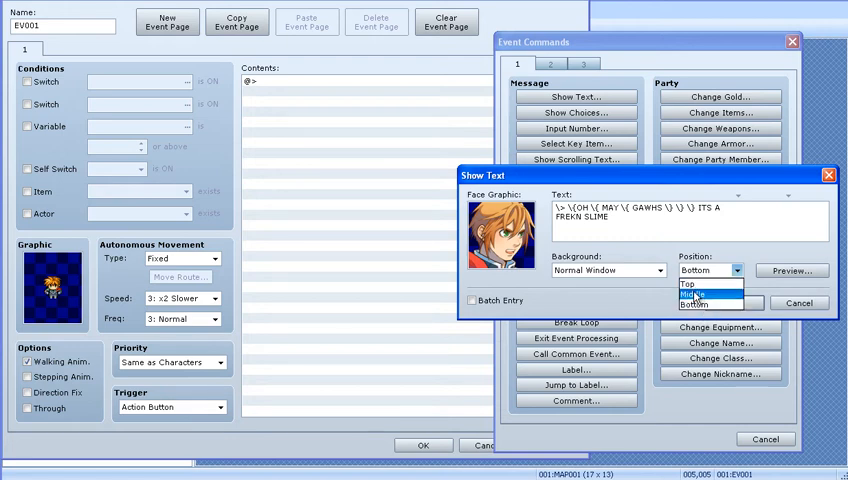
{"action": "mouse_move", "coordinate": [692, 284]}
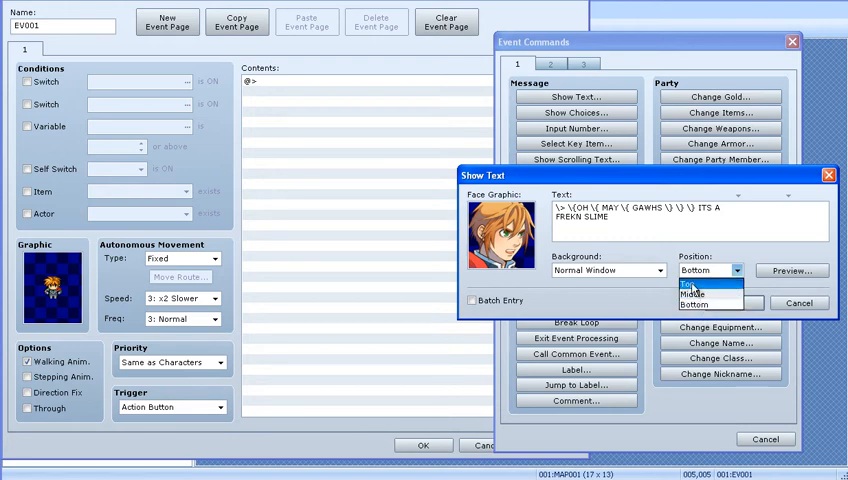
{"action": "left_click", "coordinate": [692, 282]}
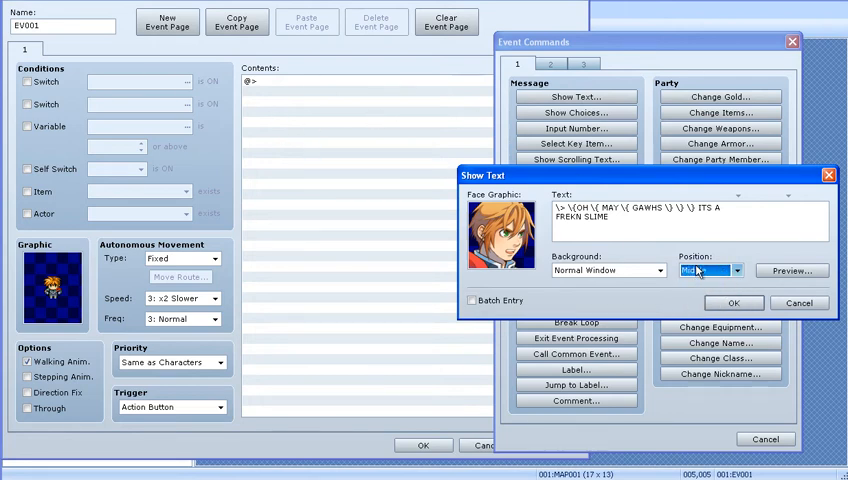
{"action": "left_click", "coordinate": [703, 270]}
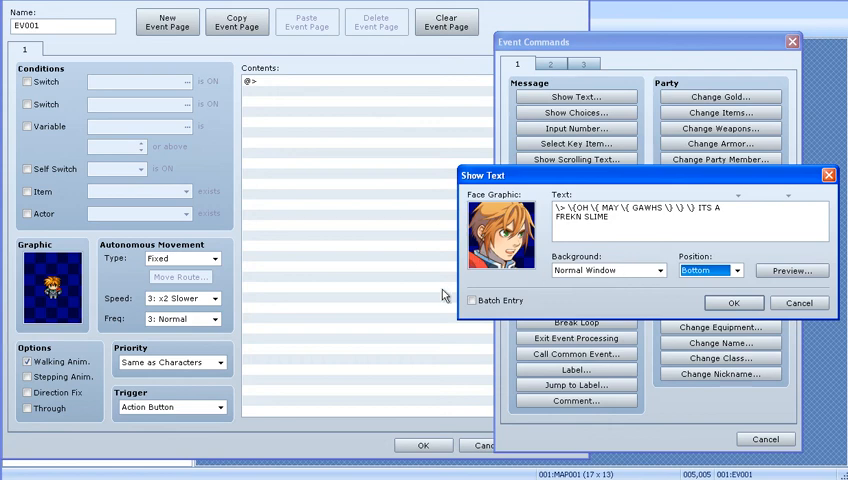
{"action": "left_click", "coordinate": [472, 300]}
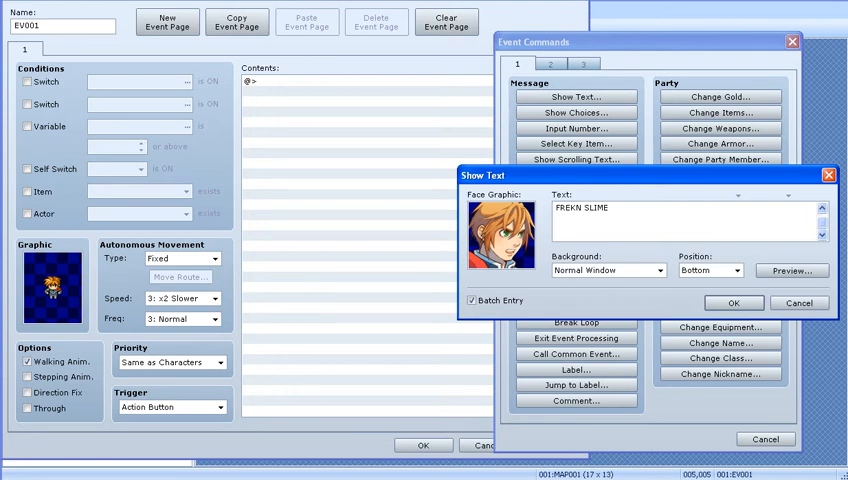
Discard the throwaway batch text 'asoidnoinfinf' and save EV001 with OK
{"action": "type", "text": "as"}
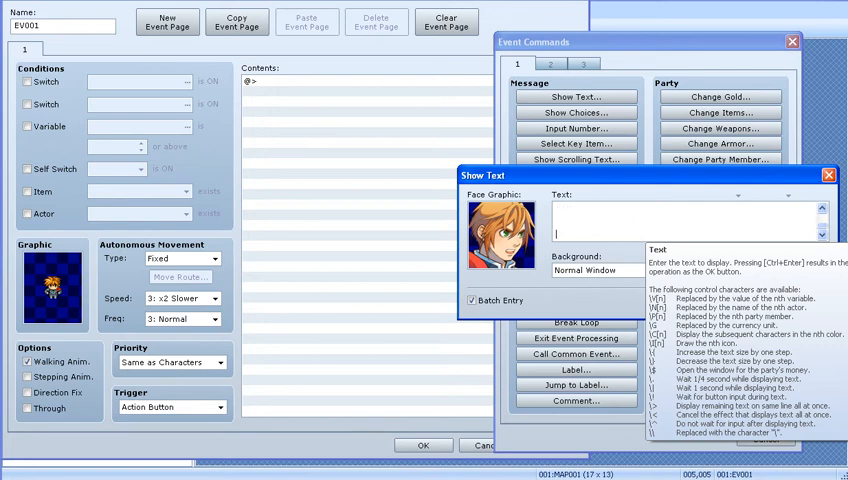
{"action": "type", "text": "asoidnoinfinf"}
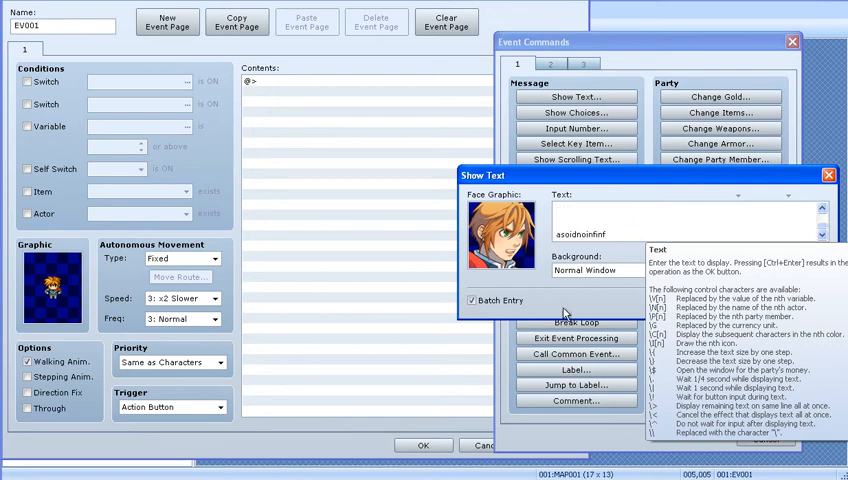
{"action": "left_click", "coordinate": [422, 445]}
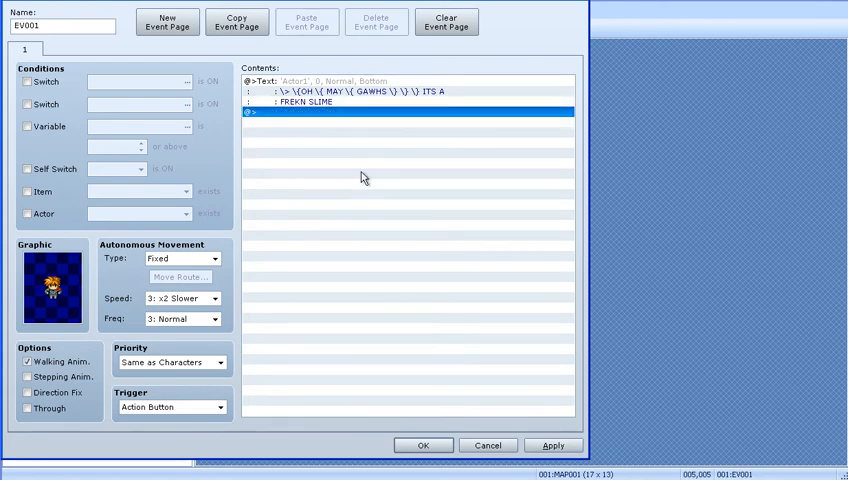
{"action": "mouse_move", "coordinate": [340, 80]}
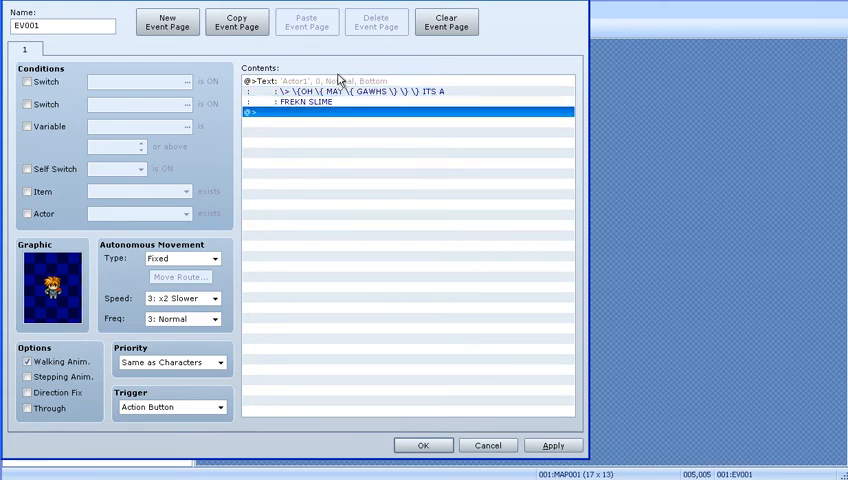
{"action": "mouse_move", "coordinate": [446, 430]}
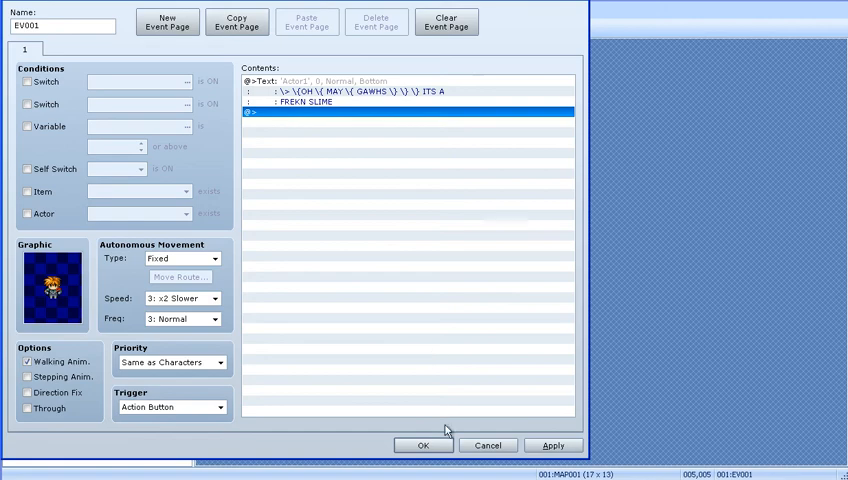
{"action": "left_click", "coordinate": [421, 445]}
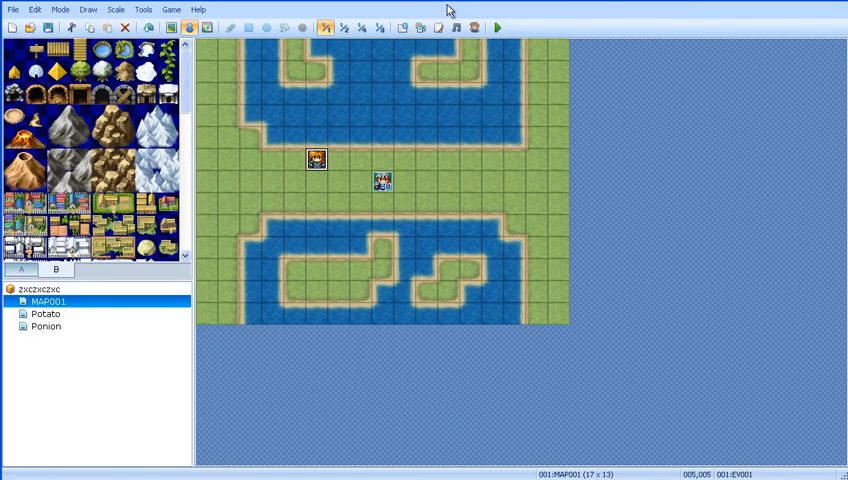
{"action": "left_click", "coordinate": [497, 27]}
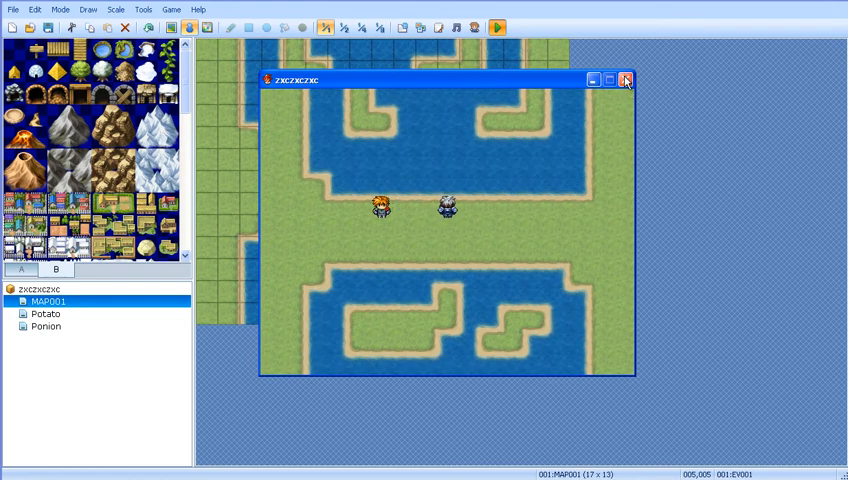
{"action": "left_click", "coordinate": [626, 79]}
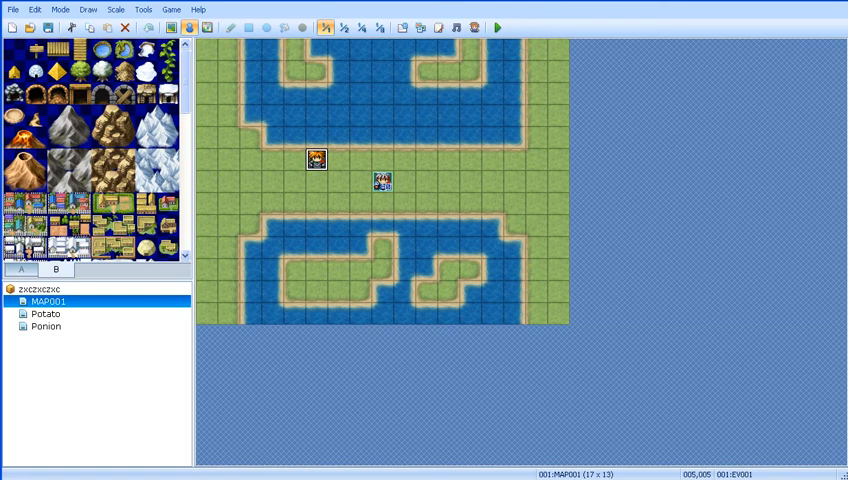
{"action": "mouse_move", "coordinate": [412, 172]}
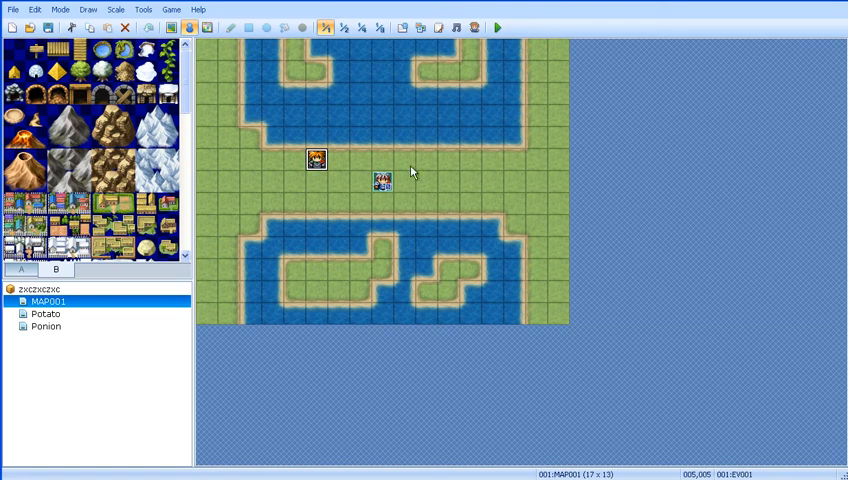
{"action": "mouse_move", "coordinate": [411, 172]}
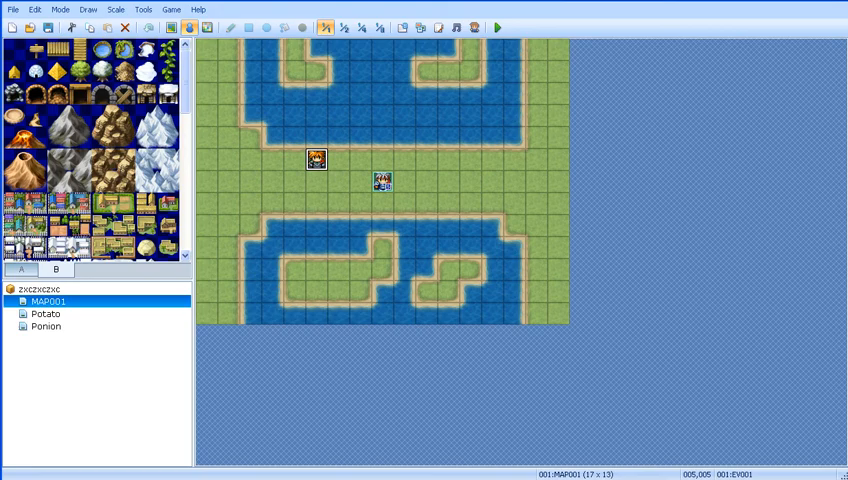